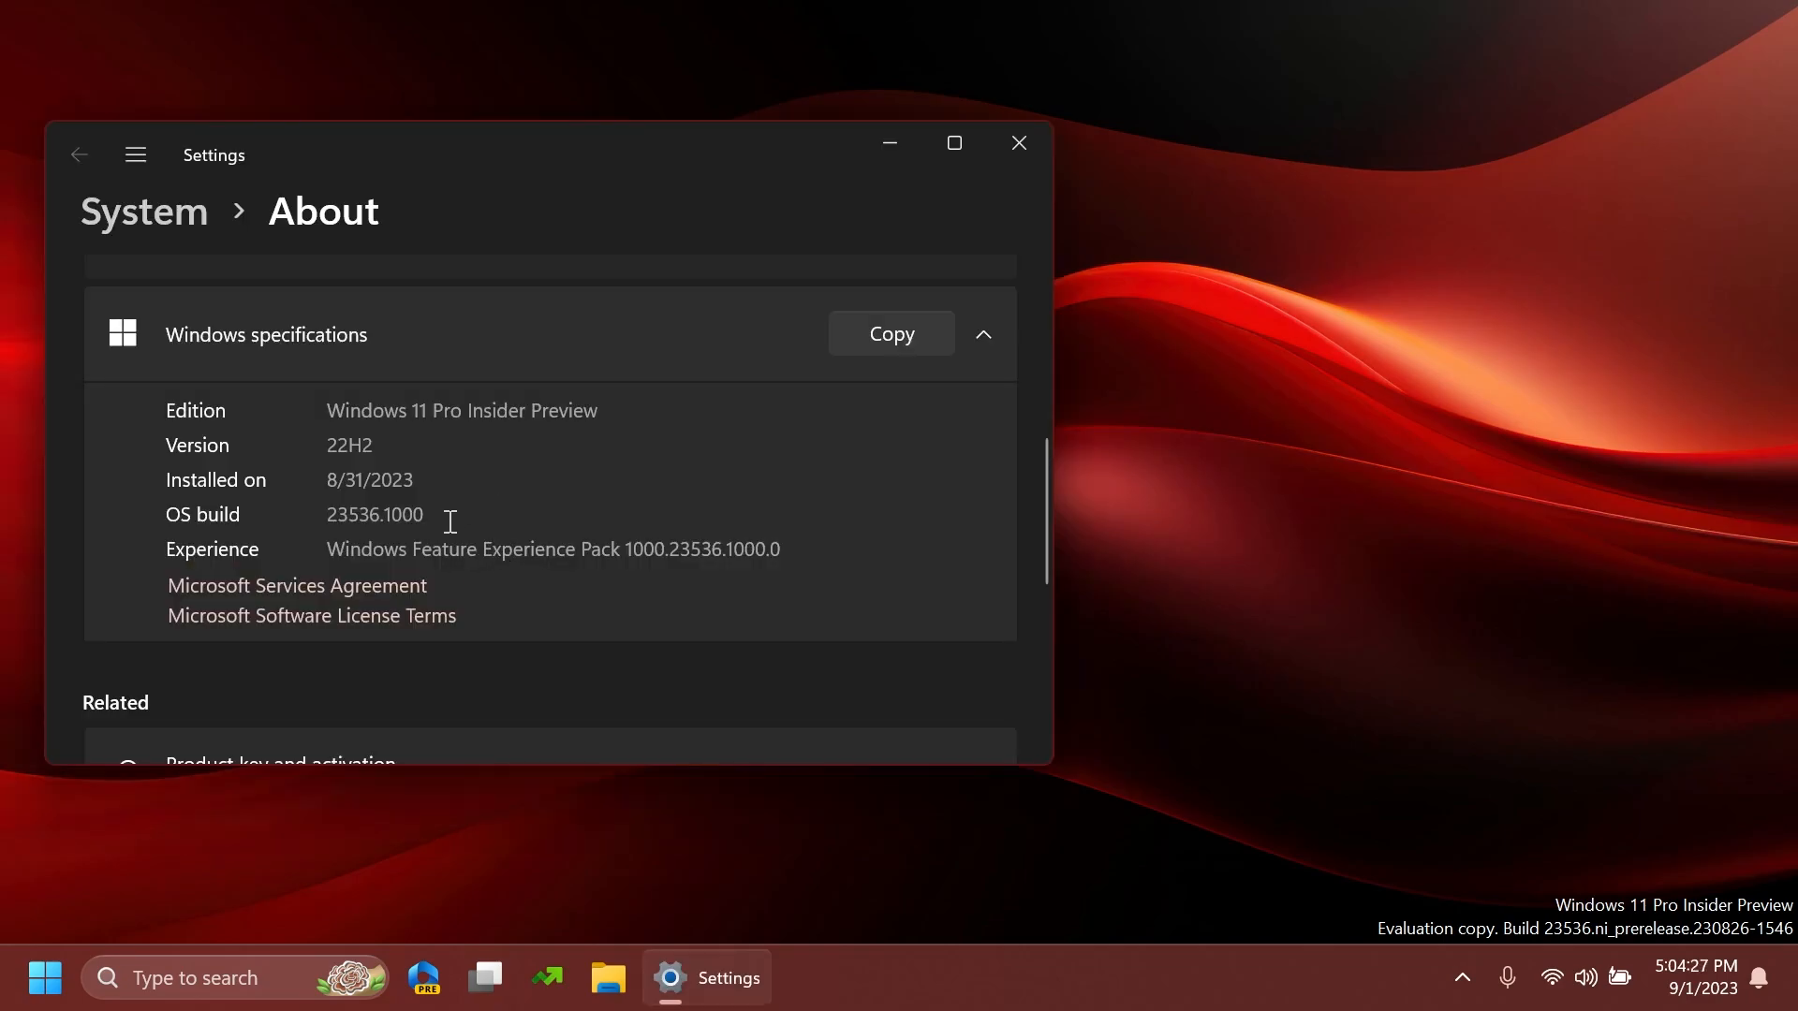
{"action": "mouse_move", "coordinate": [480, 503]}
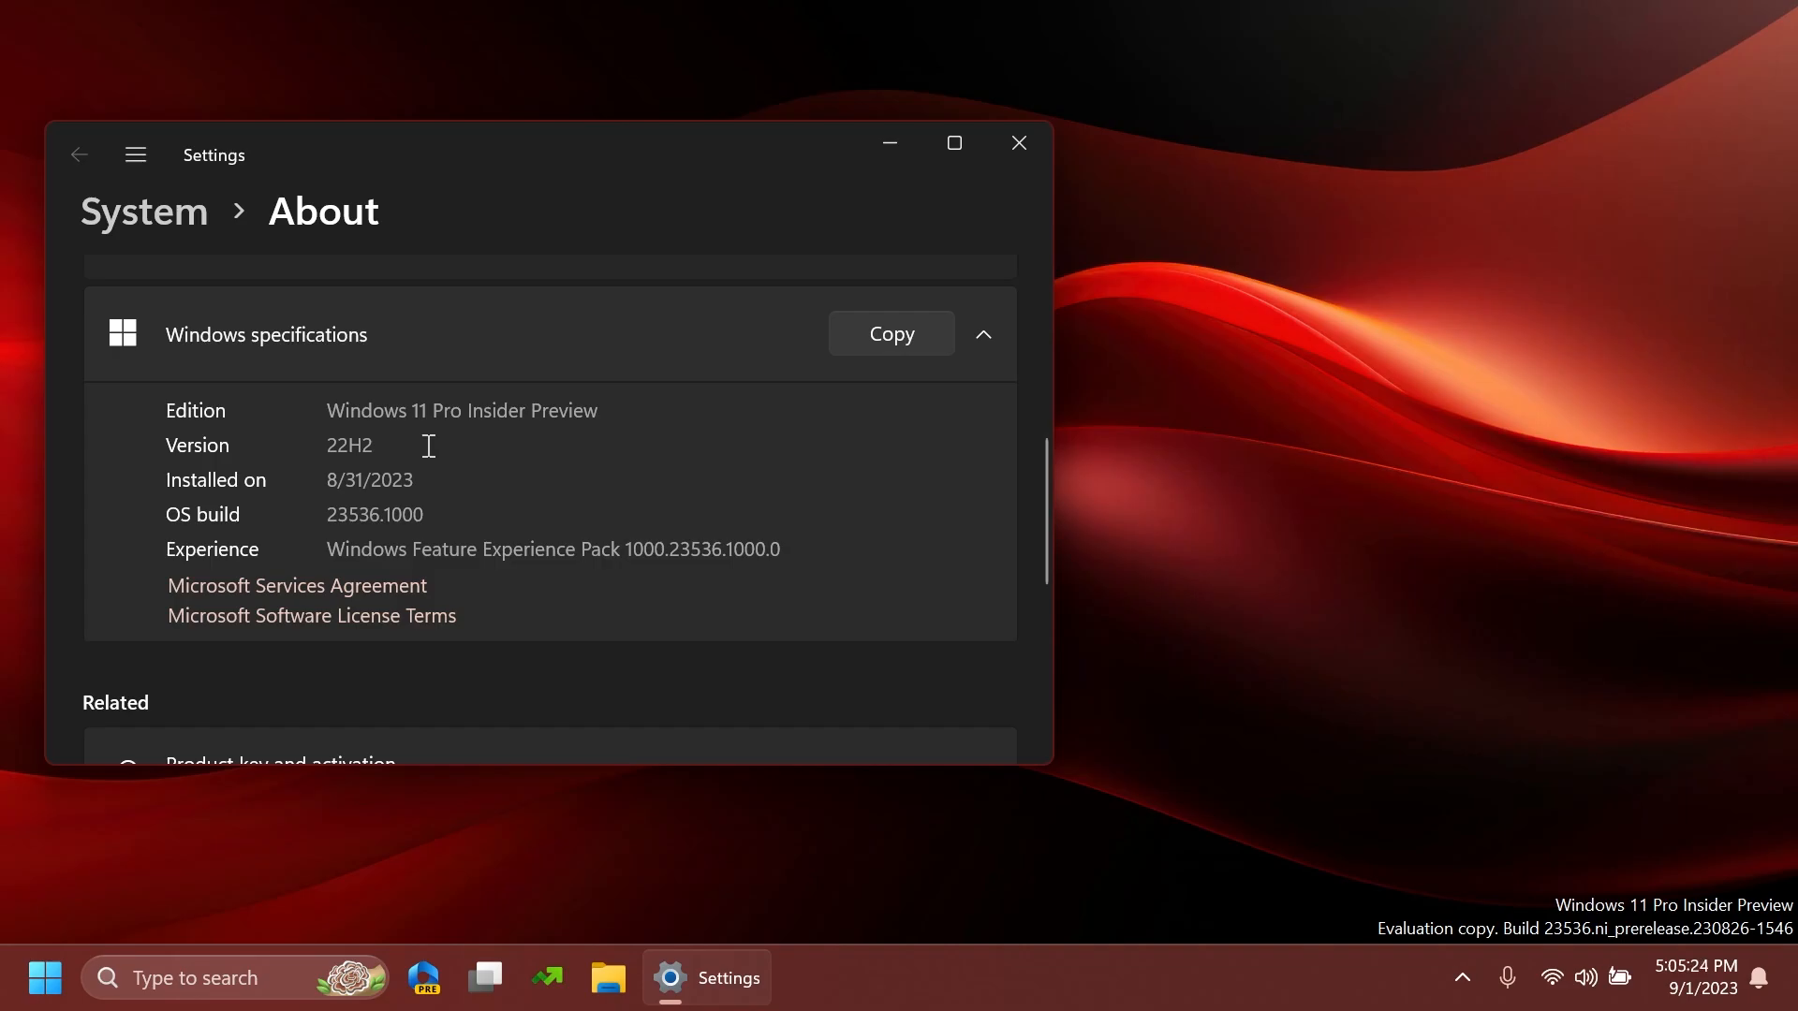
Close the Settings window, leaving the bare Windows 11 desktop
{"action": "left_click", "coordinate": [1015, 142]}
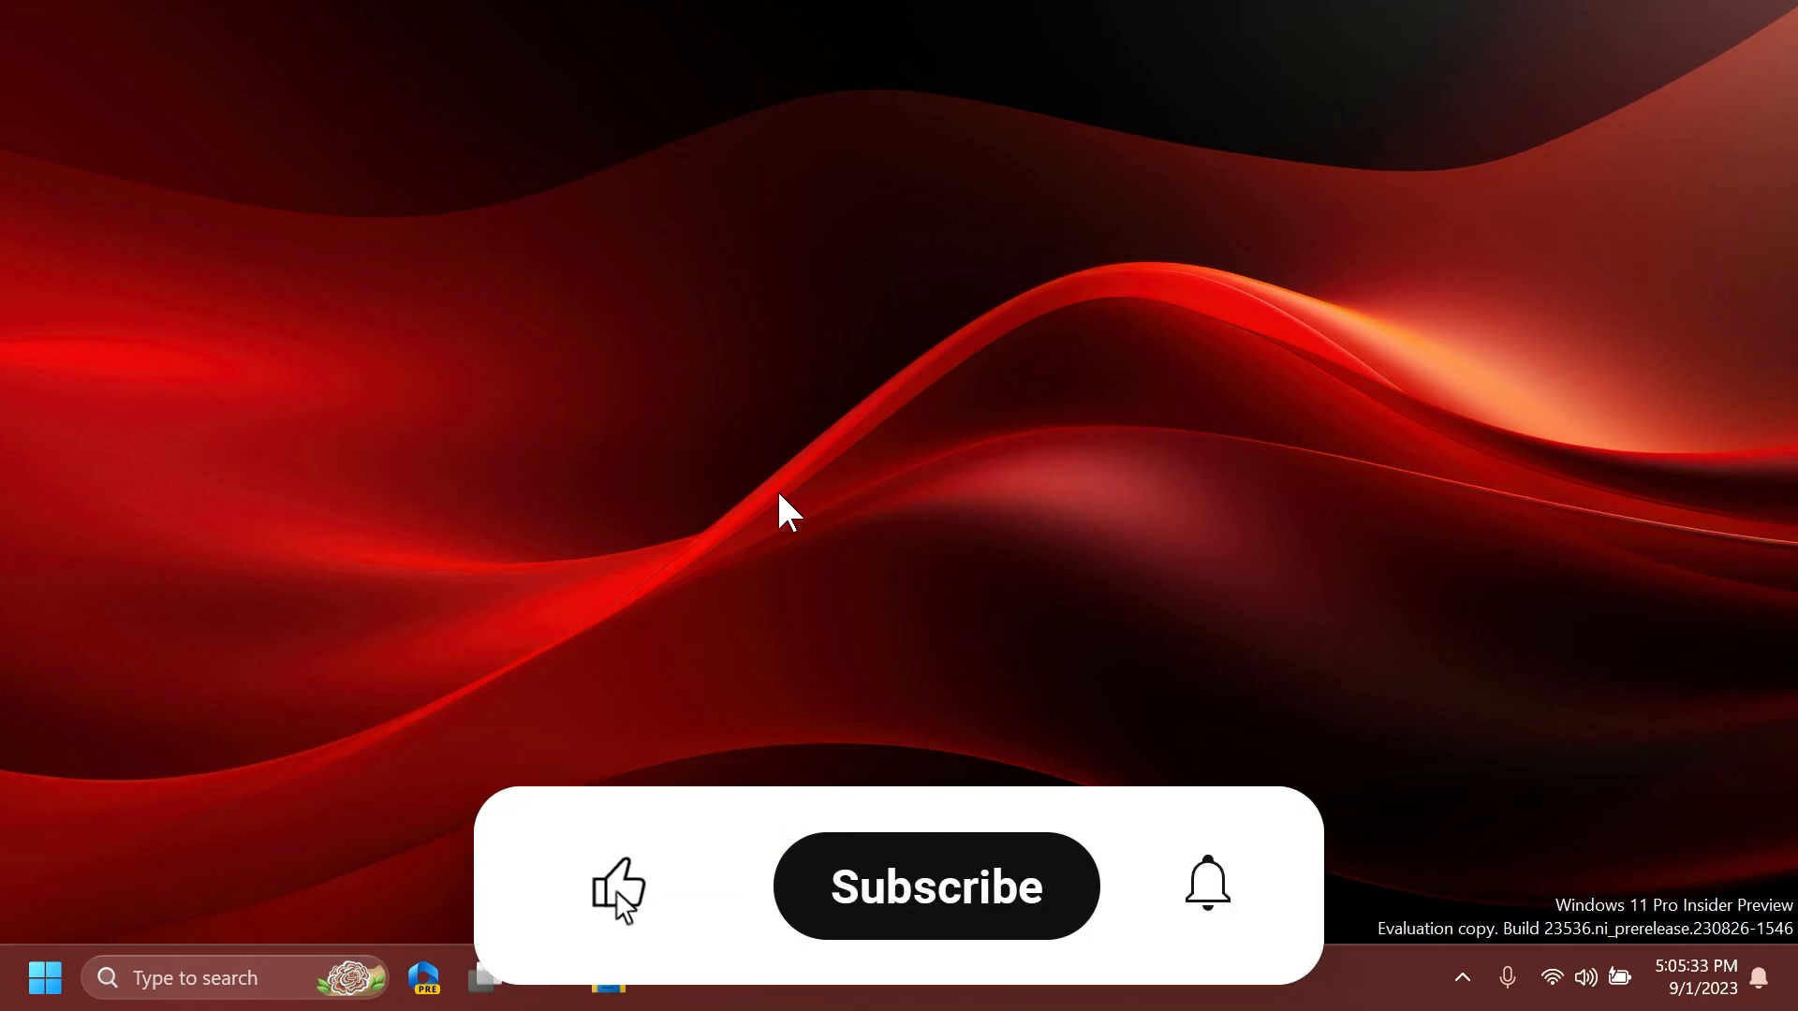
{"action": "left_click", "coordinate": [934, 885]}
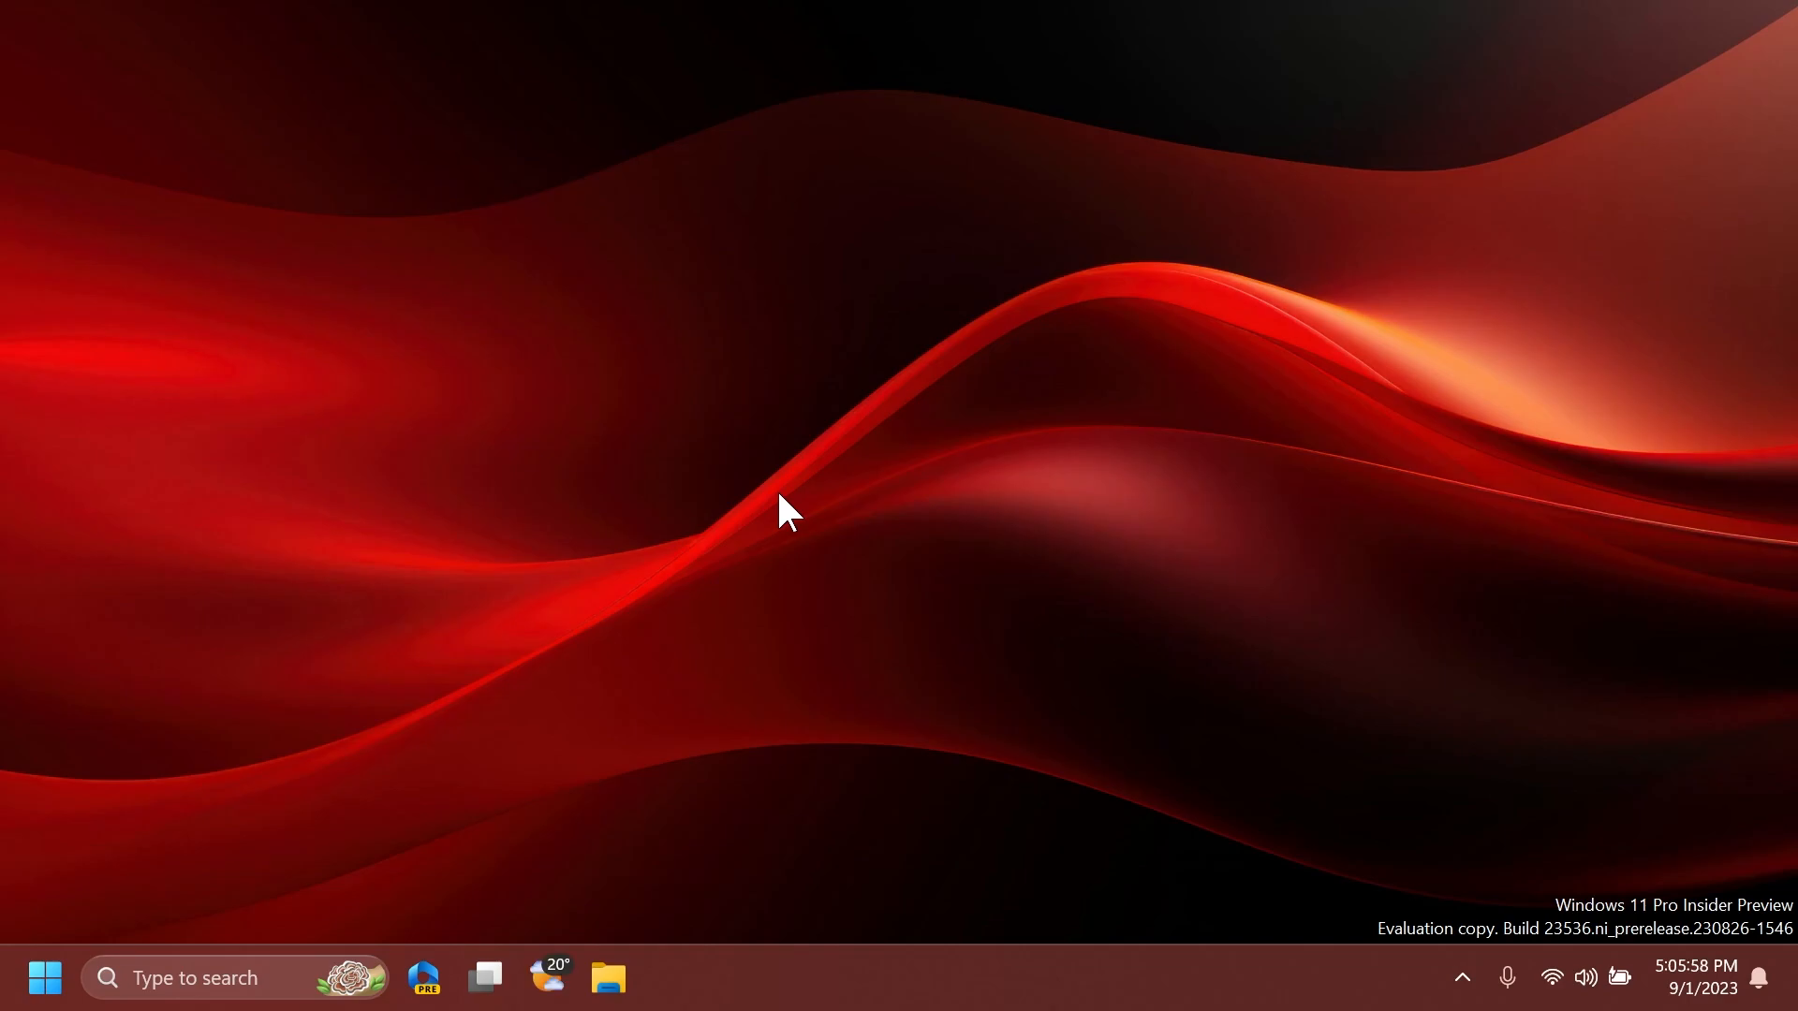
Launch Microsoft Store from Start, then search 'sni' for Snipping Tool
{"action": "left_click", "coordinate": [44, 978]}
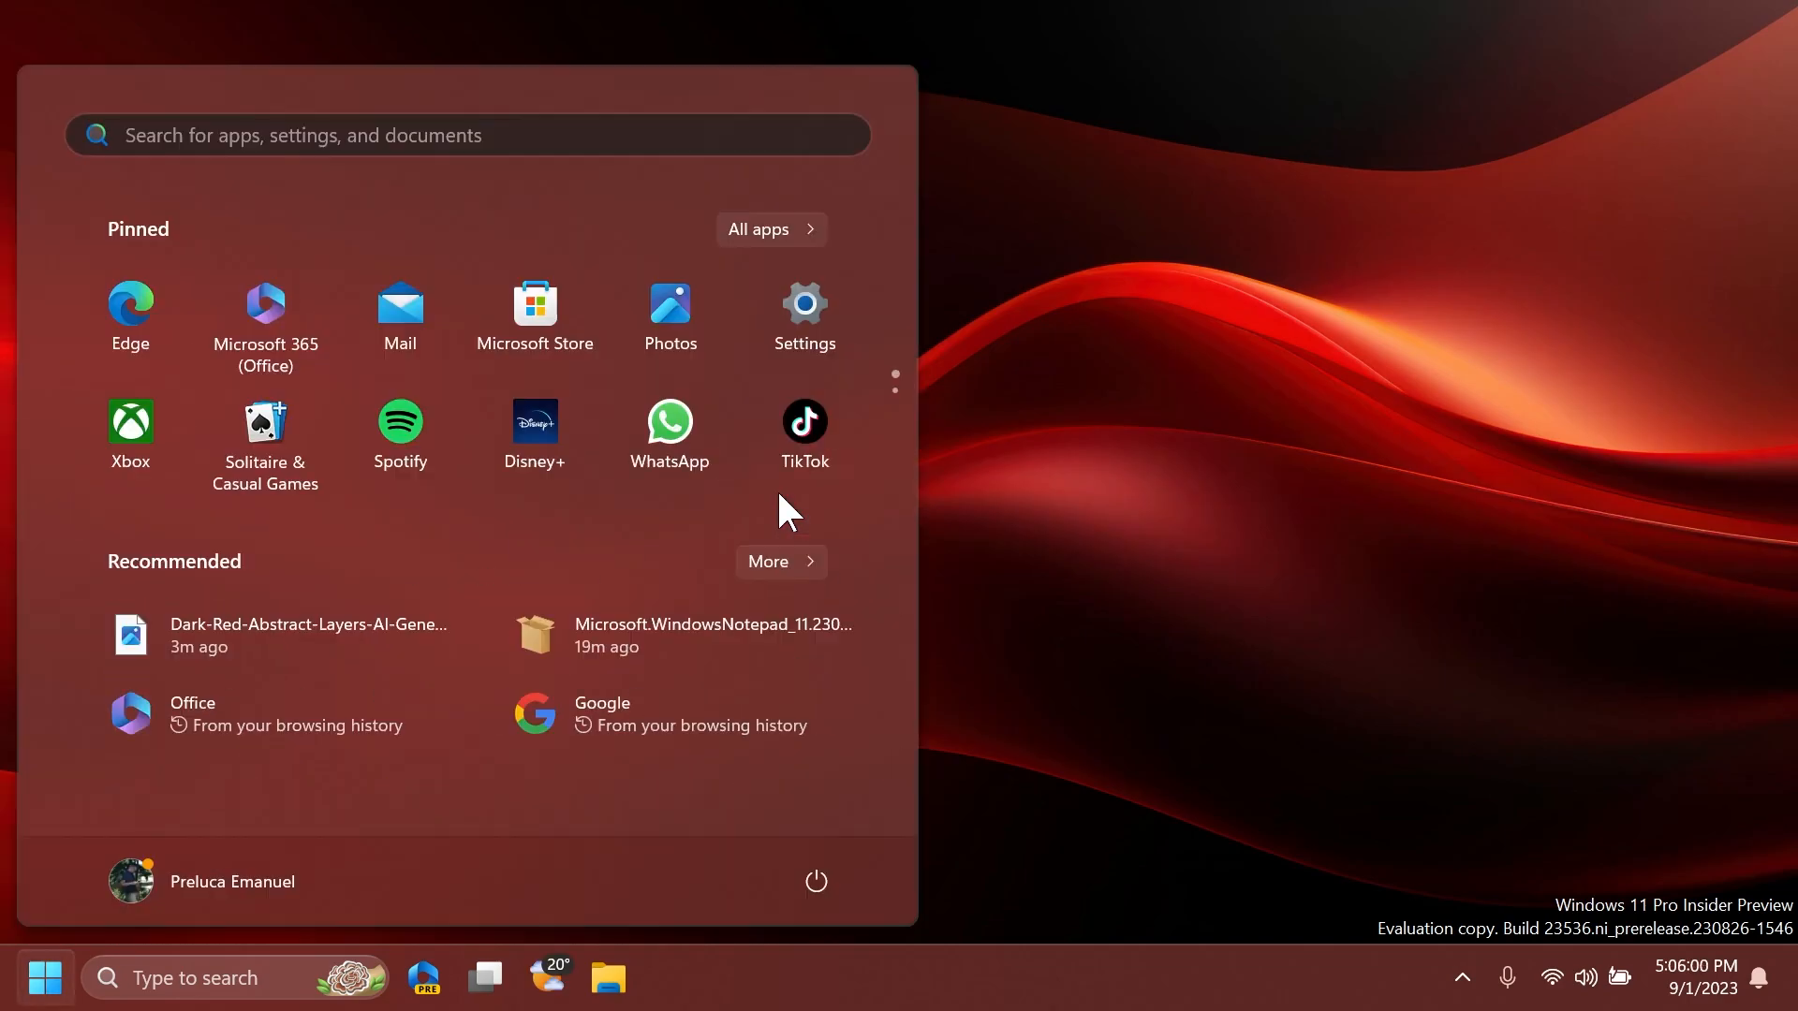
{"action": "left_click", "coordinate": [533, 303]}
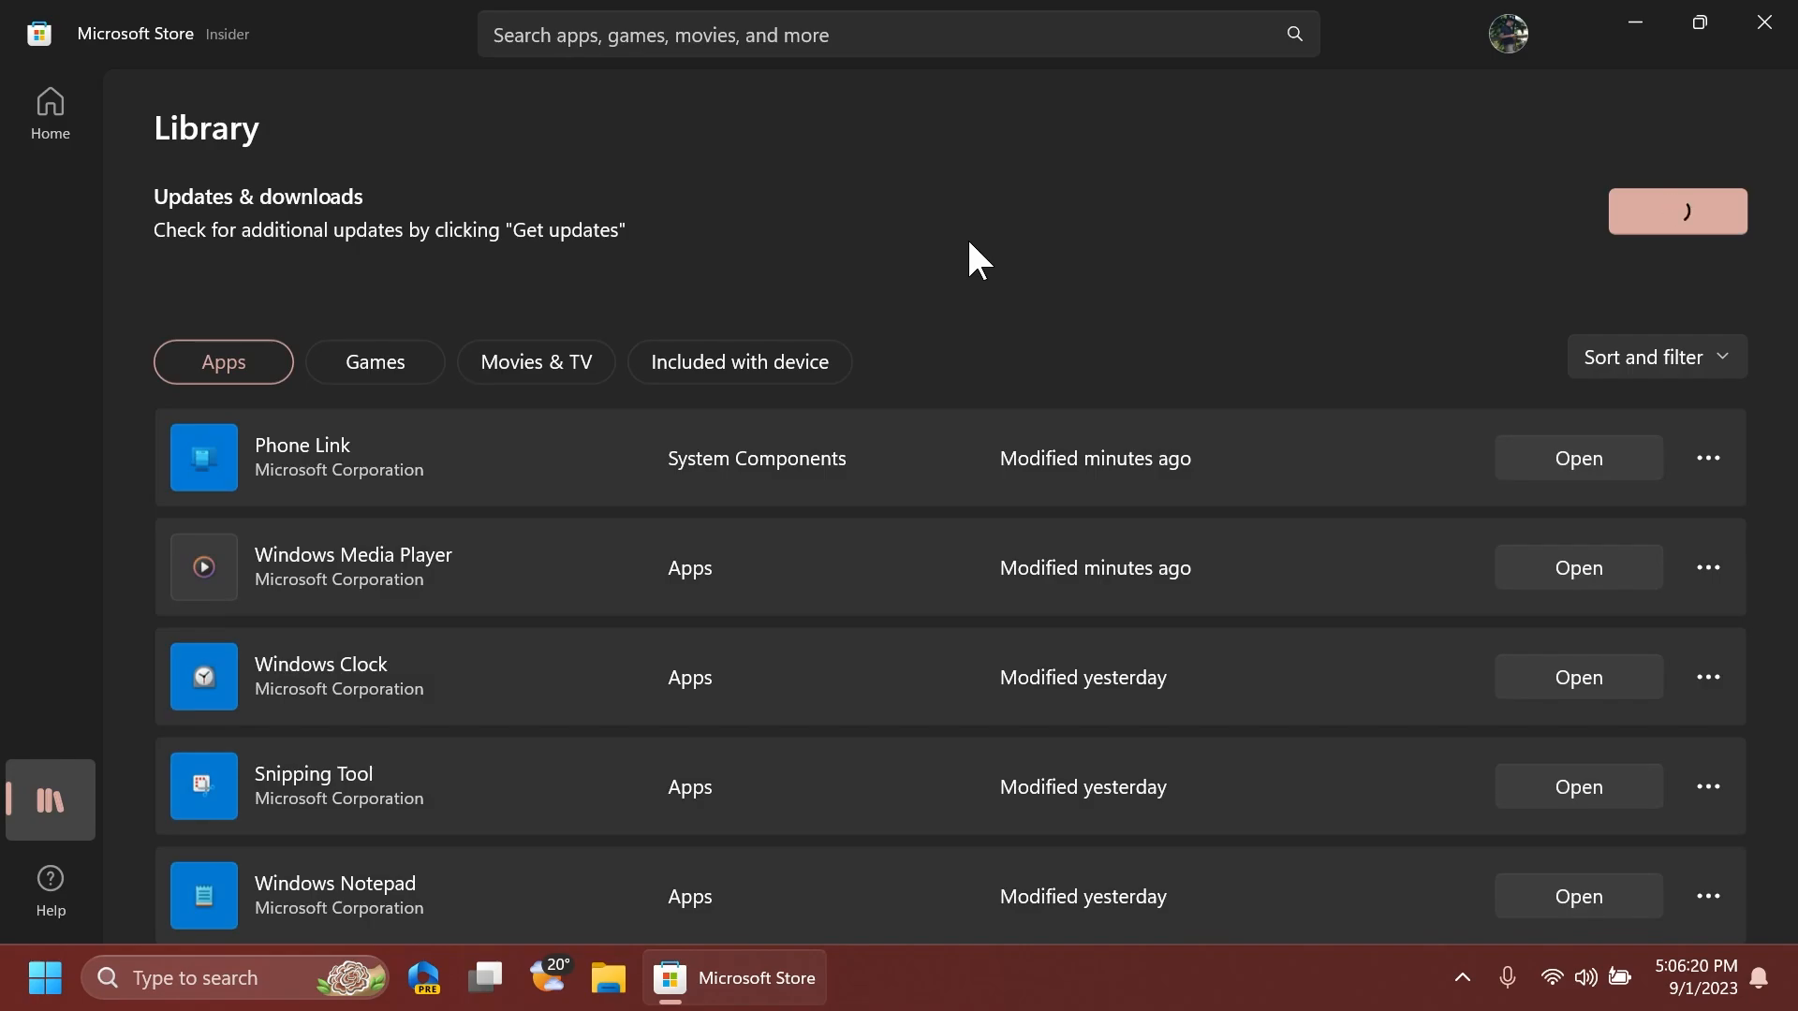
{"action": "type", "text": "sni"}
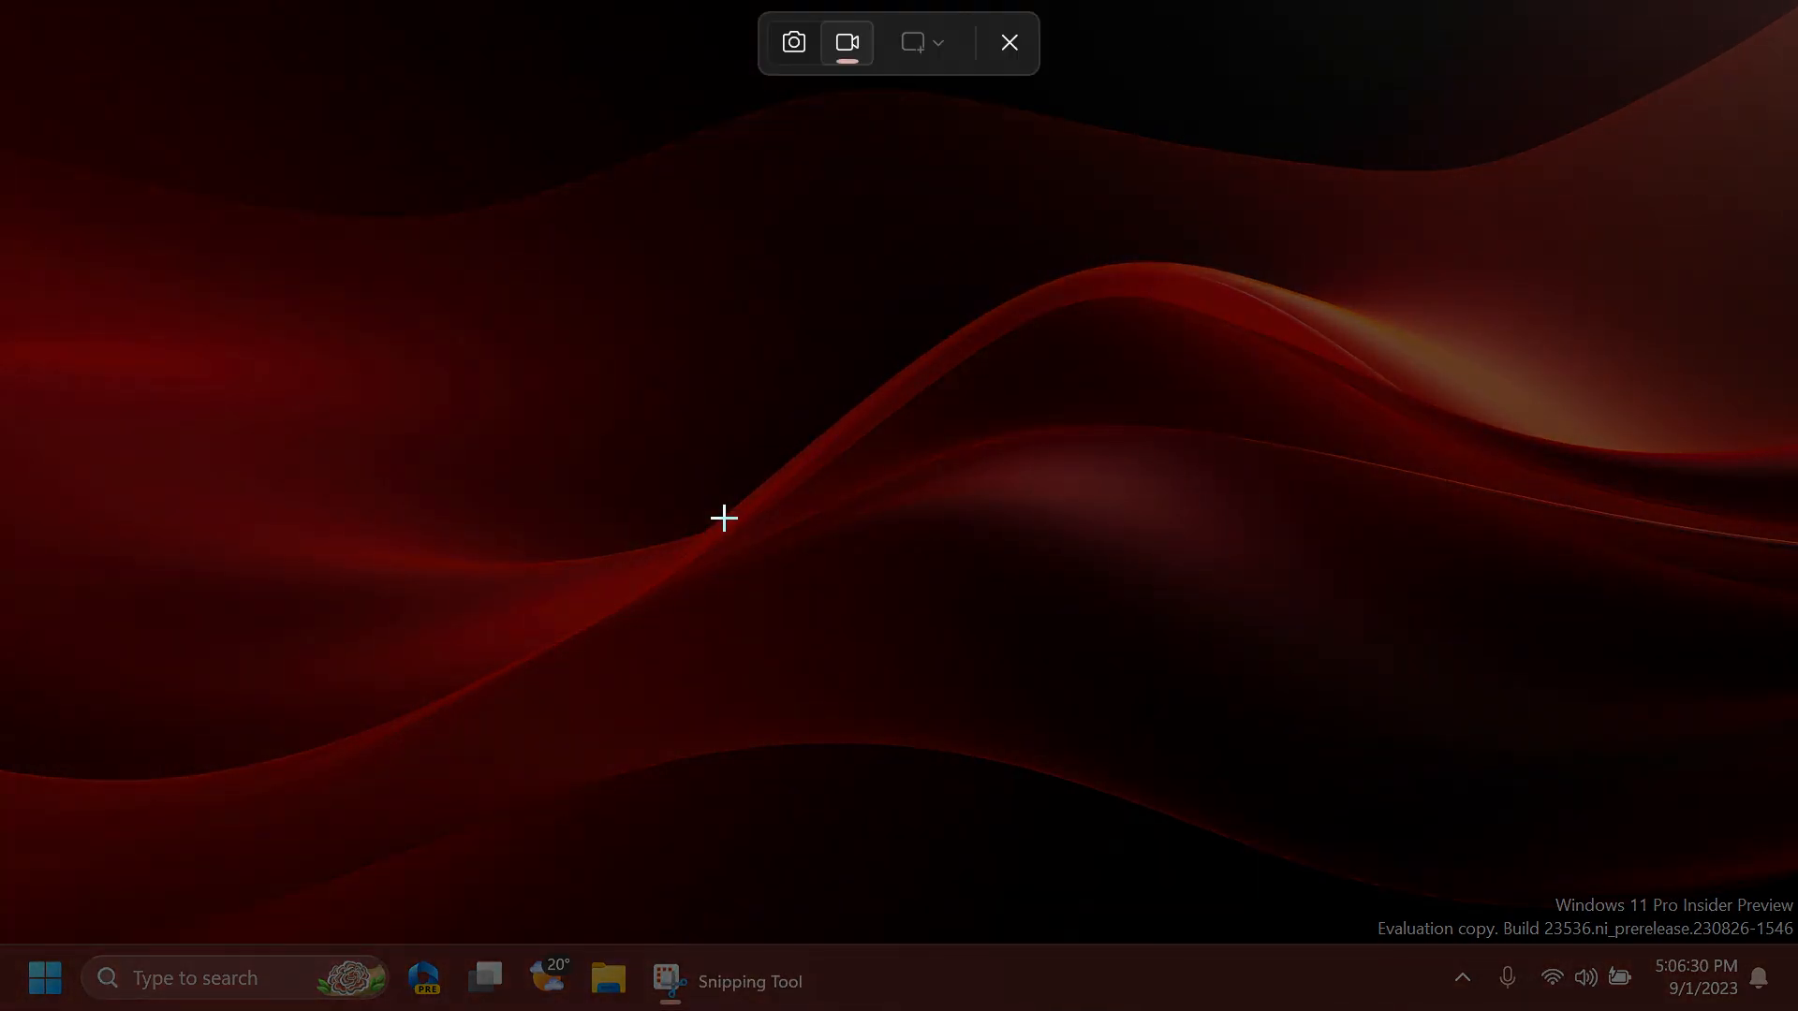
{"action": "mouse_move", "coordinate": [749, 507]}
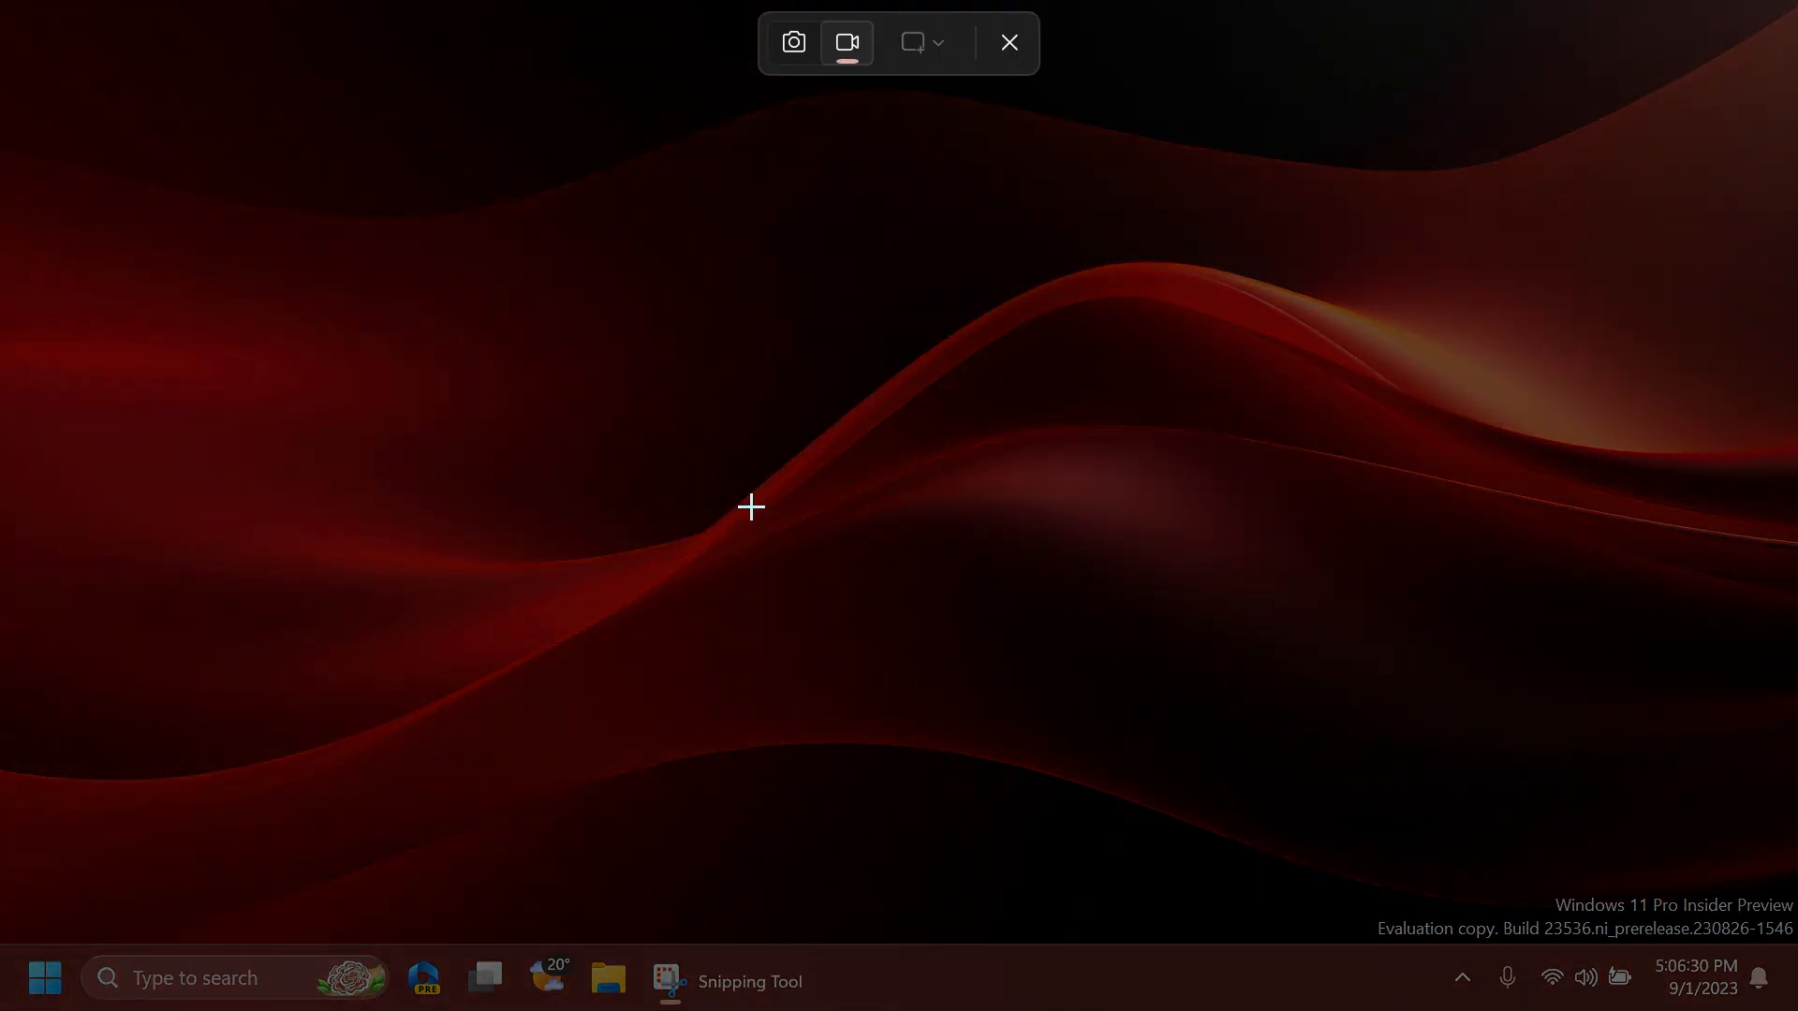
{"action": "mouse_move", "coordinate": [799, 195]}
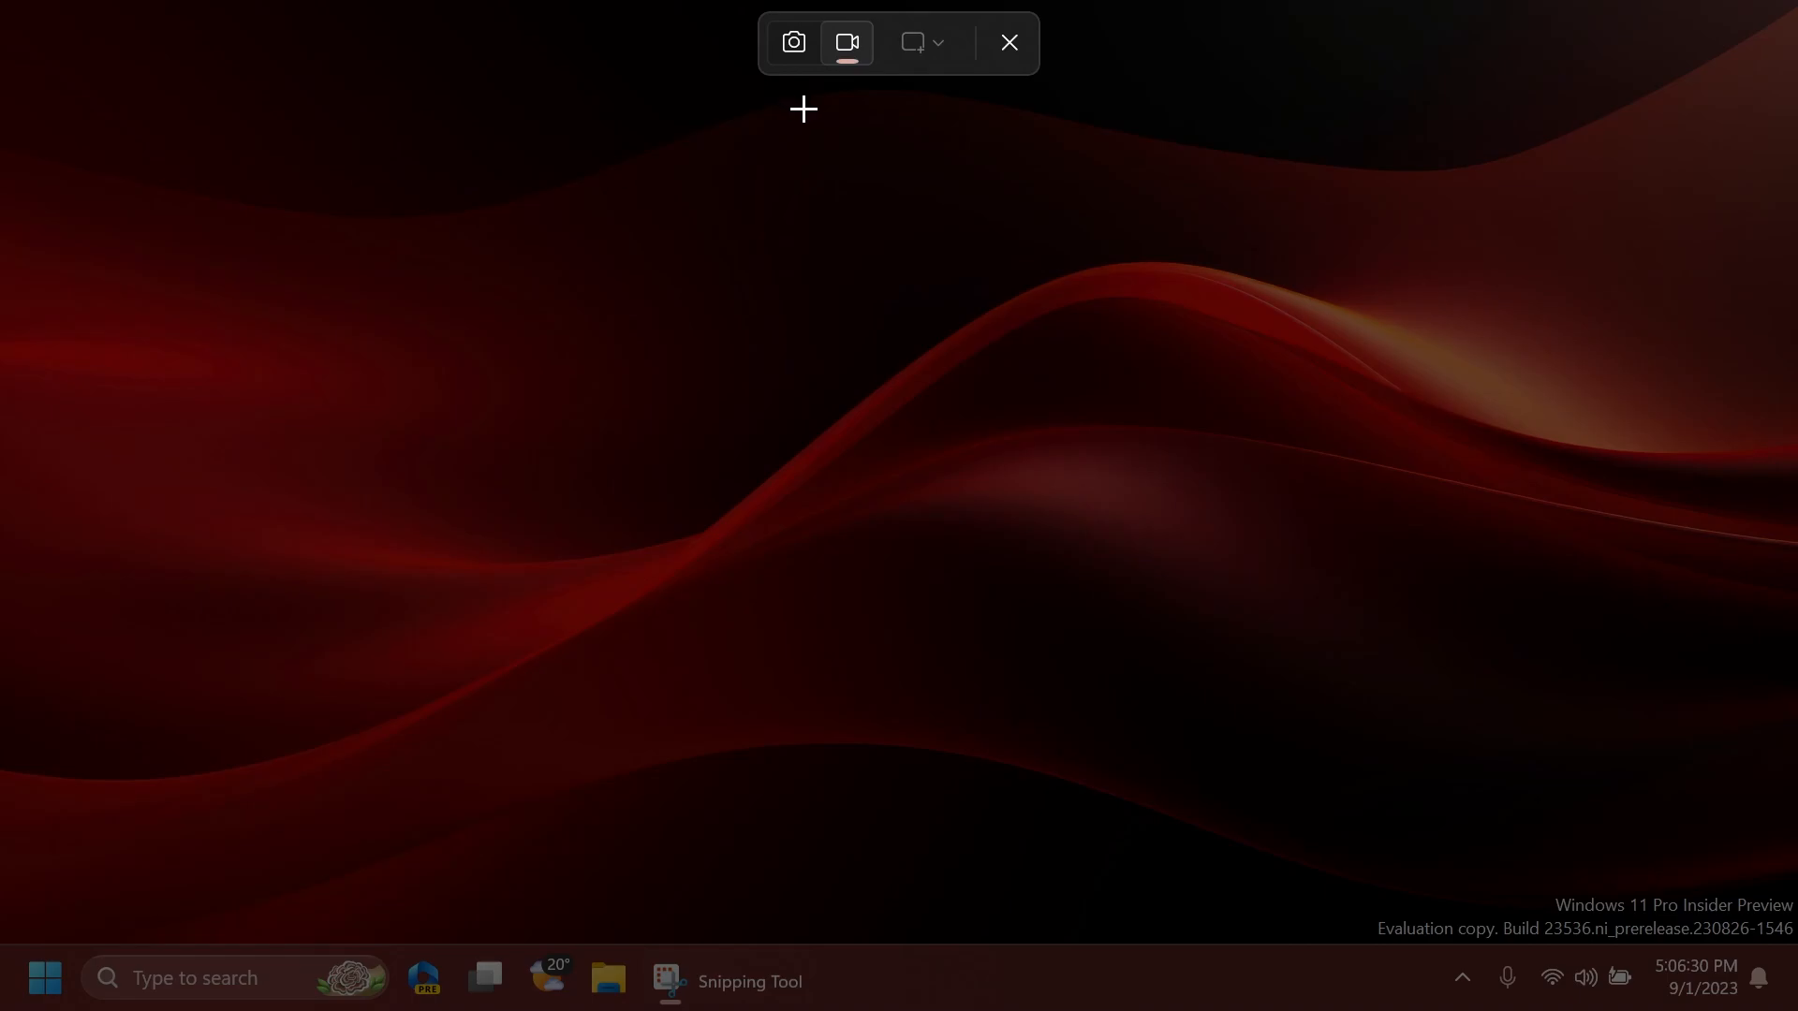
{"action": "mouse_move", "coordinate": [799, 49]}
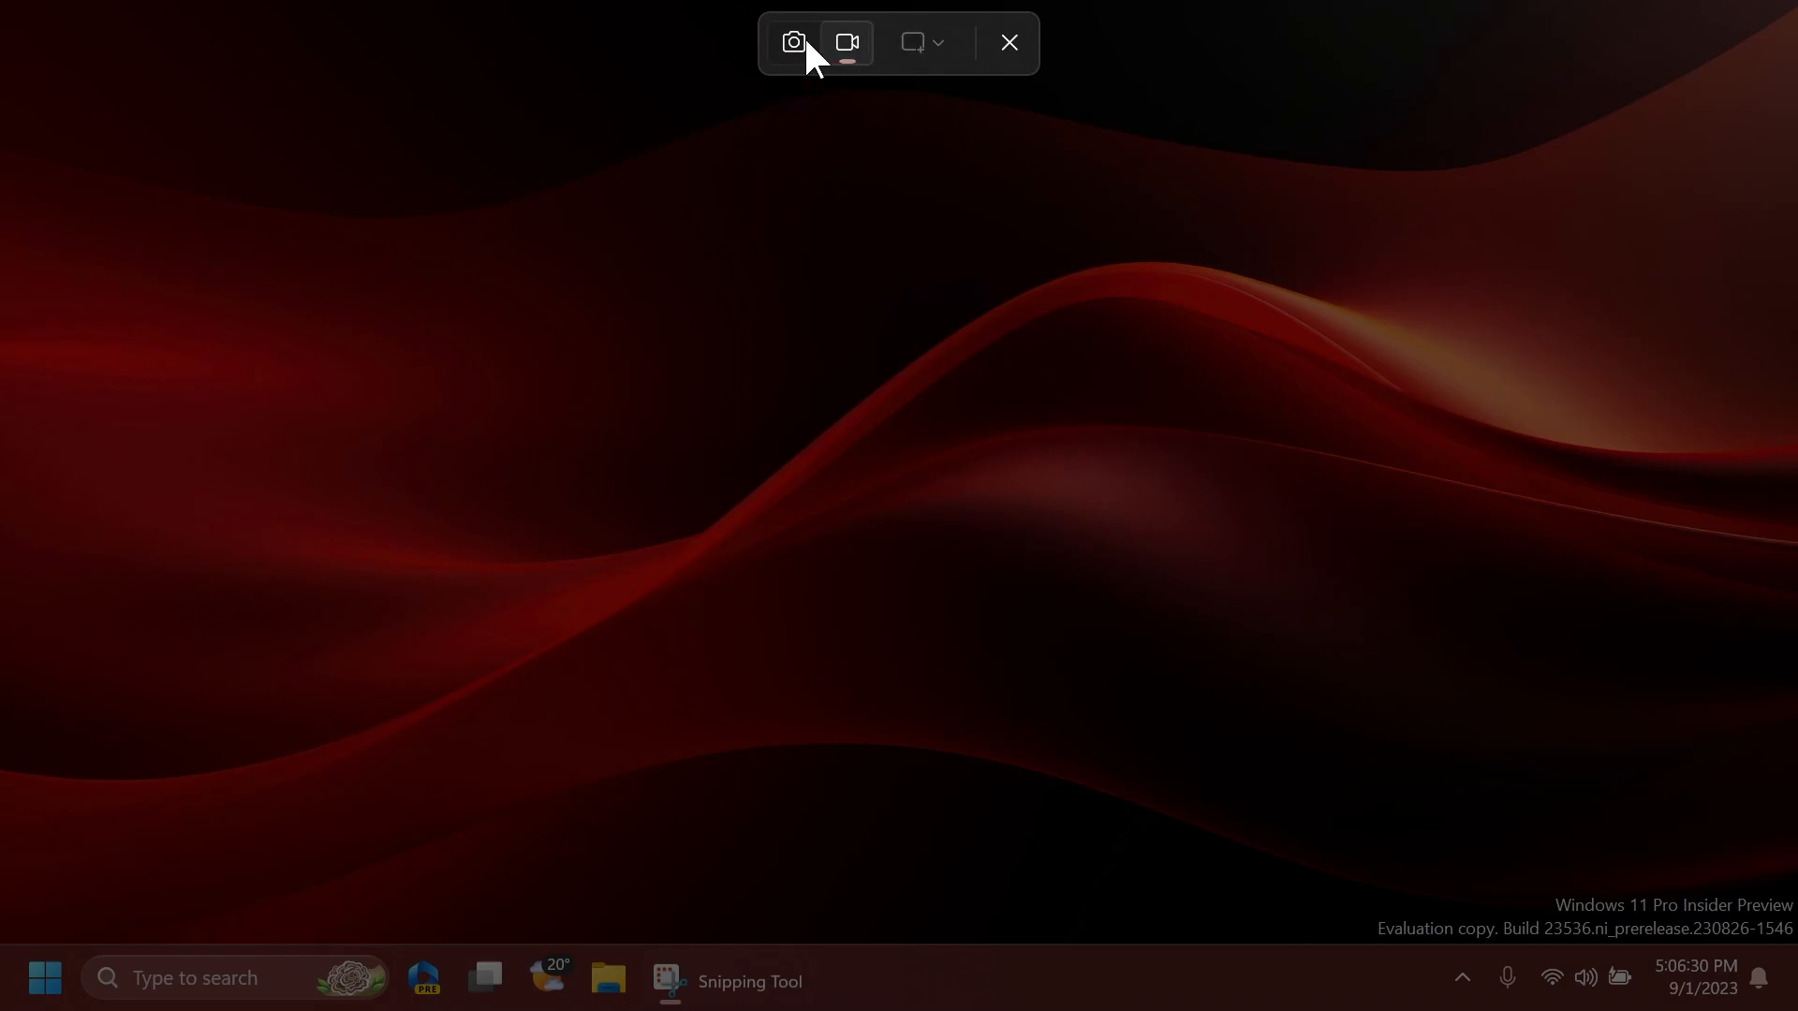
Review the screenshot shape options, then start a video recording of a desktop region
{"action": "left_click", "coordinate": [915, 43]}
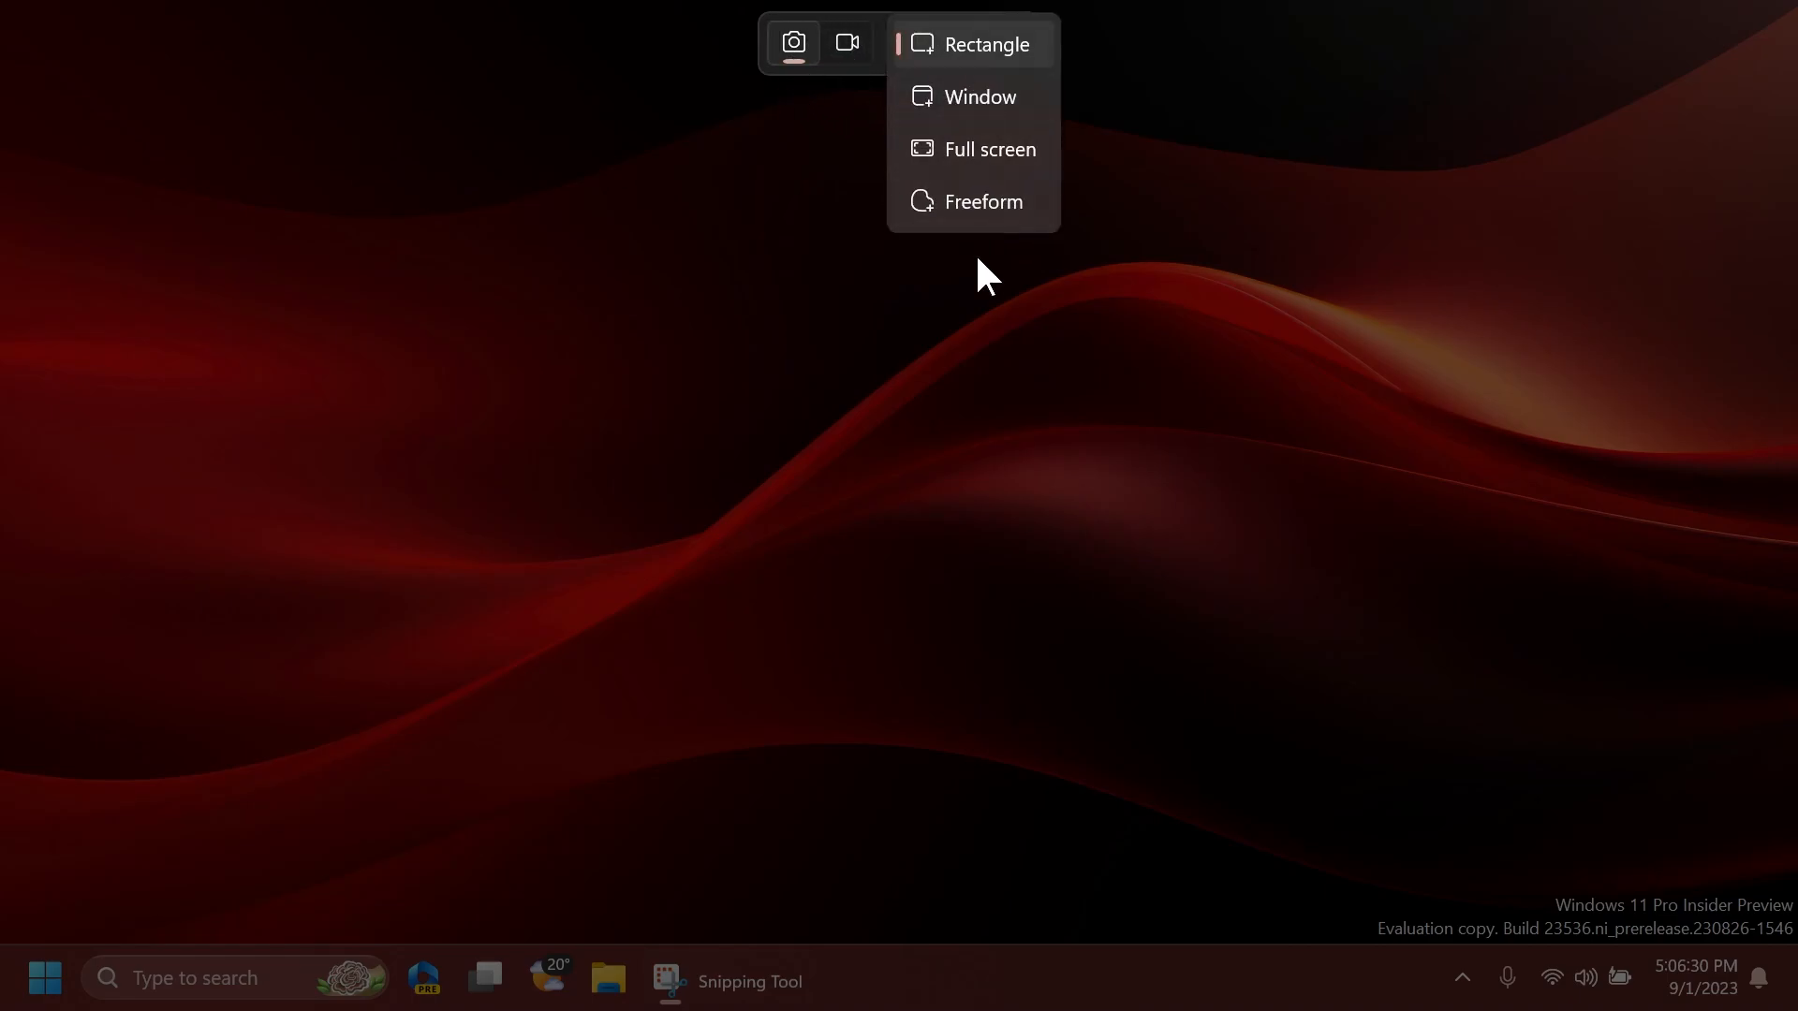
{"action": "mouse_move", "coordinate": [983, 200]}
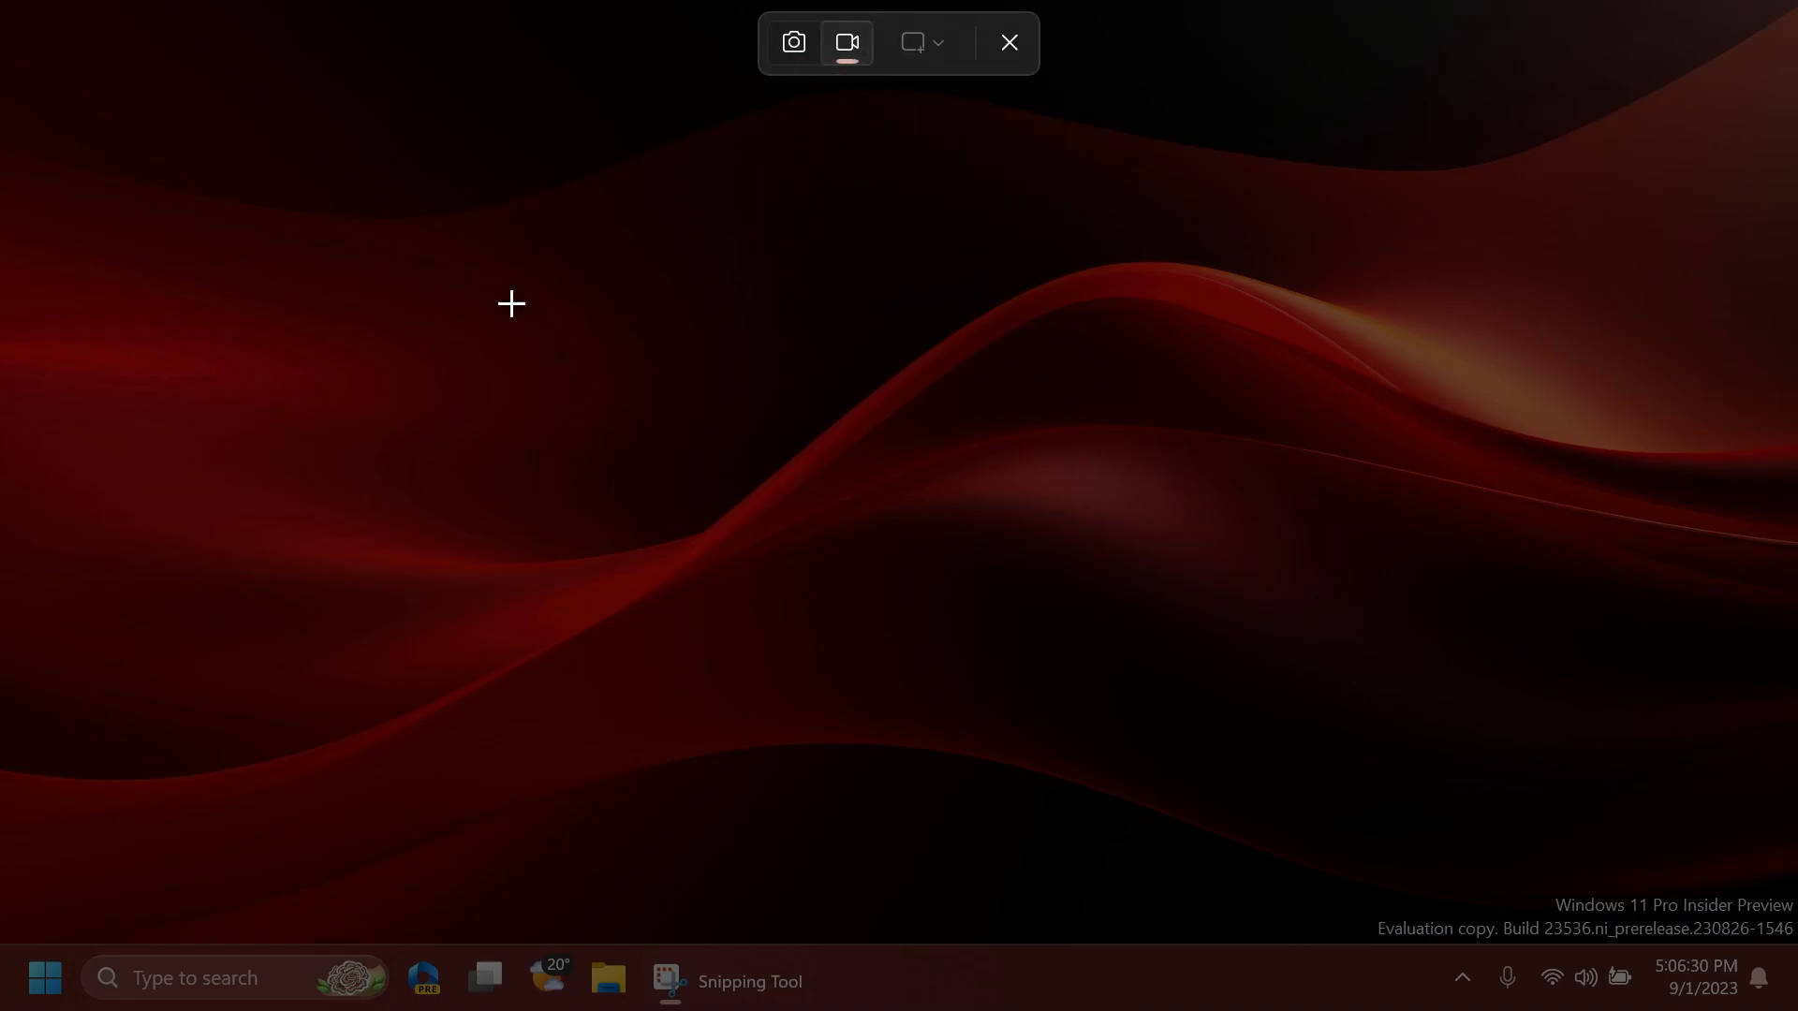
{"action": "mouse_move", "coordinate": [691, 522]}
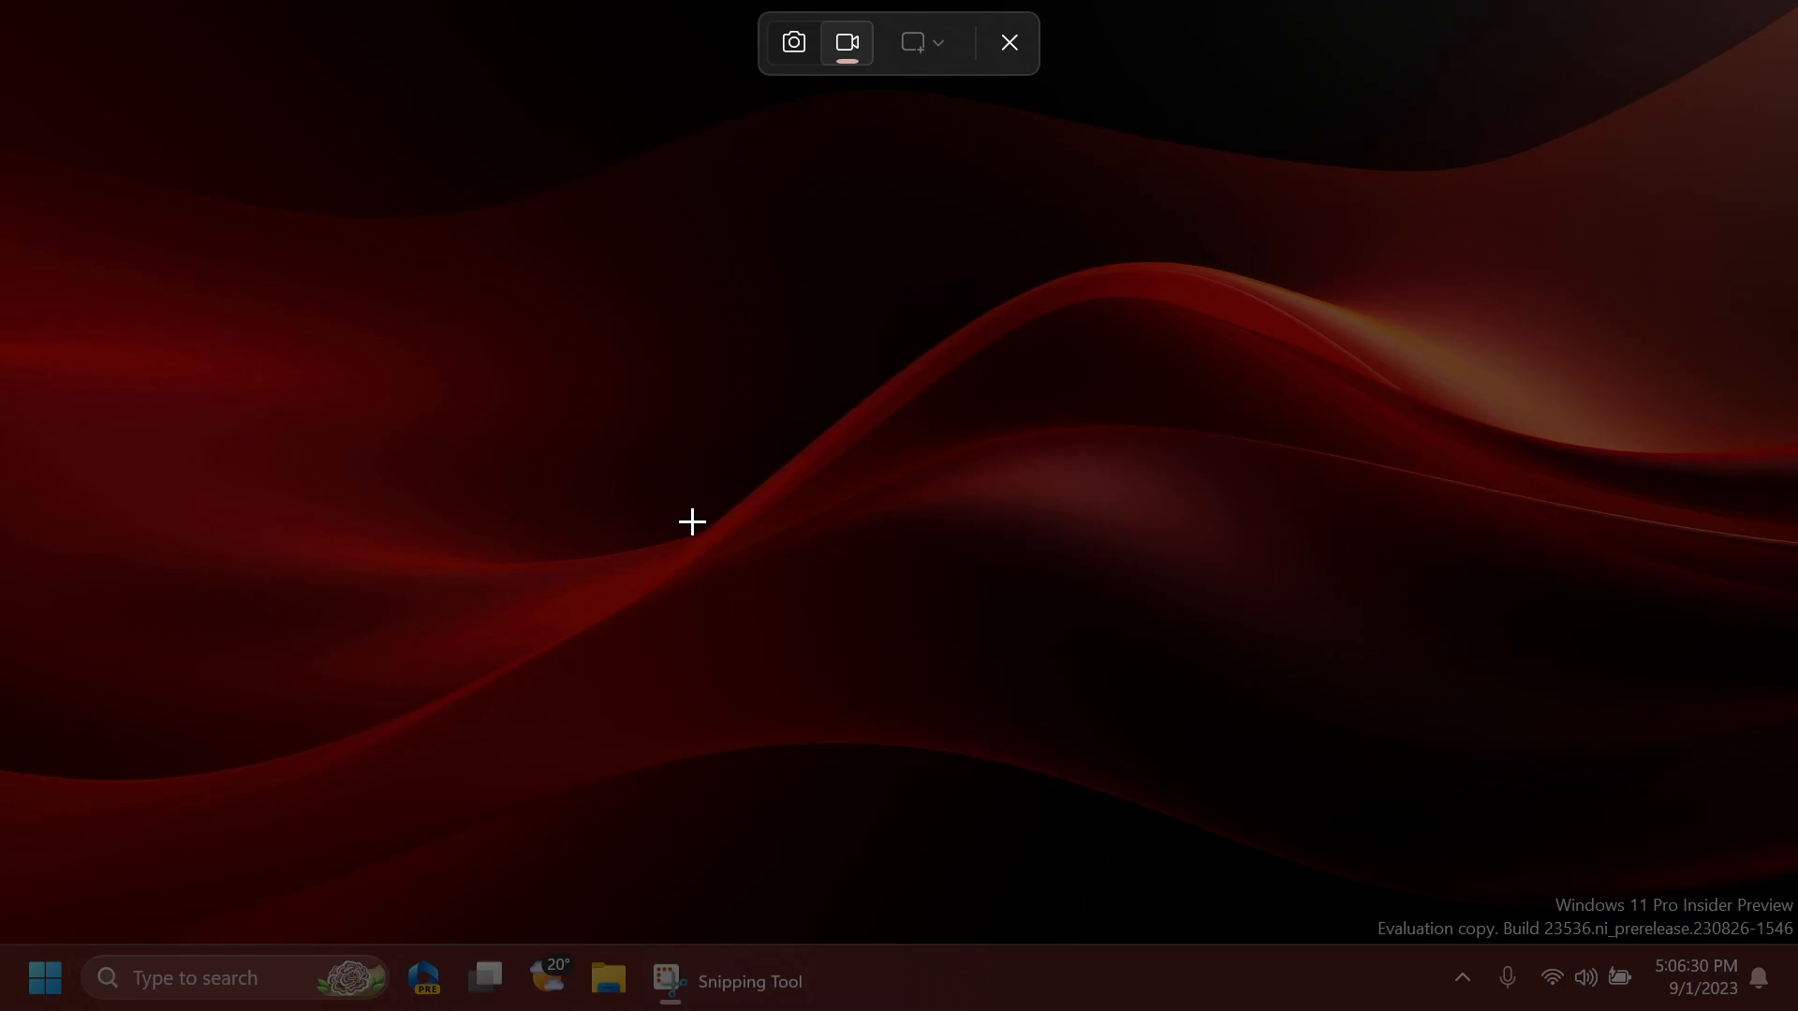
{"action": "left_click", "coordinate": [1007, 43]}
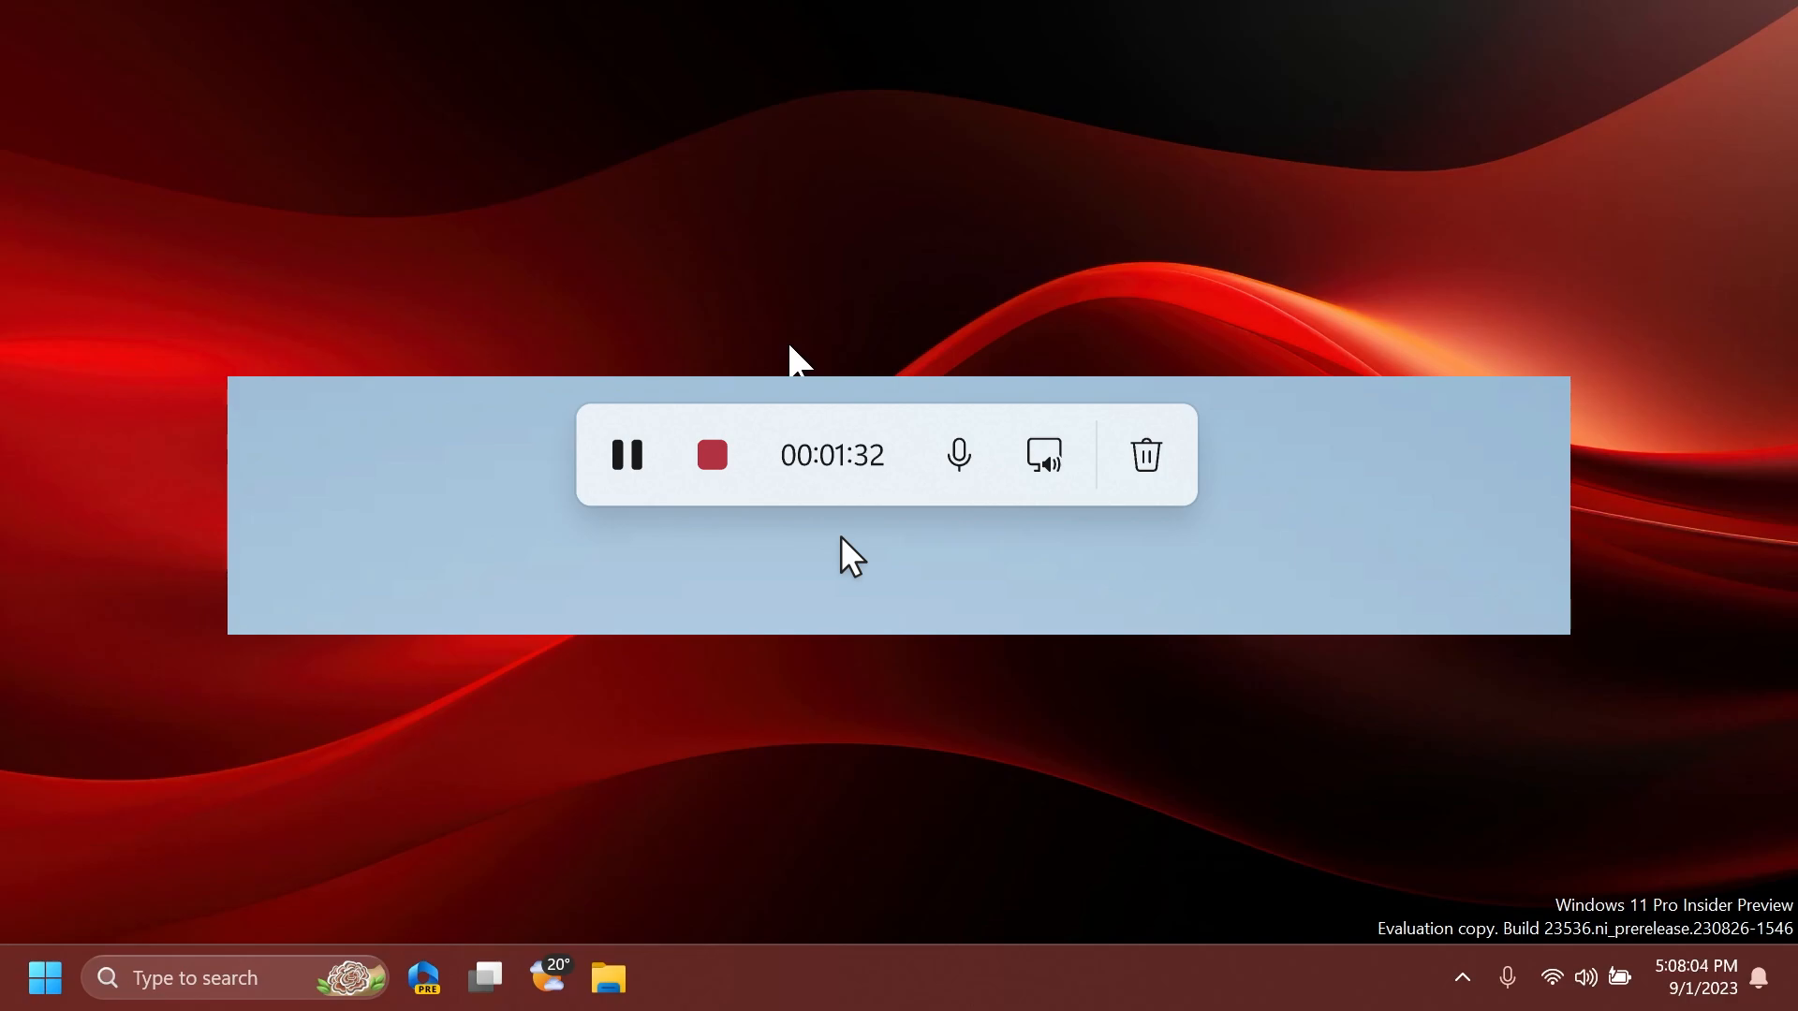
{"action": "left_click", "coordinate": [708, 453]}
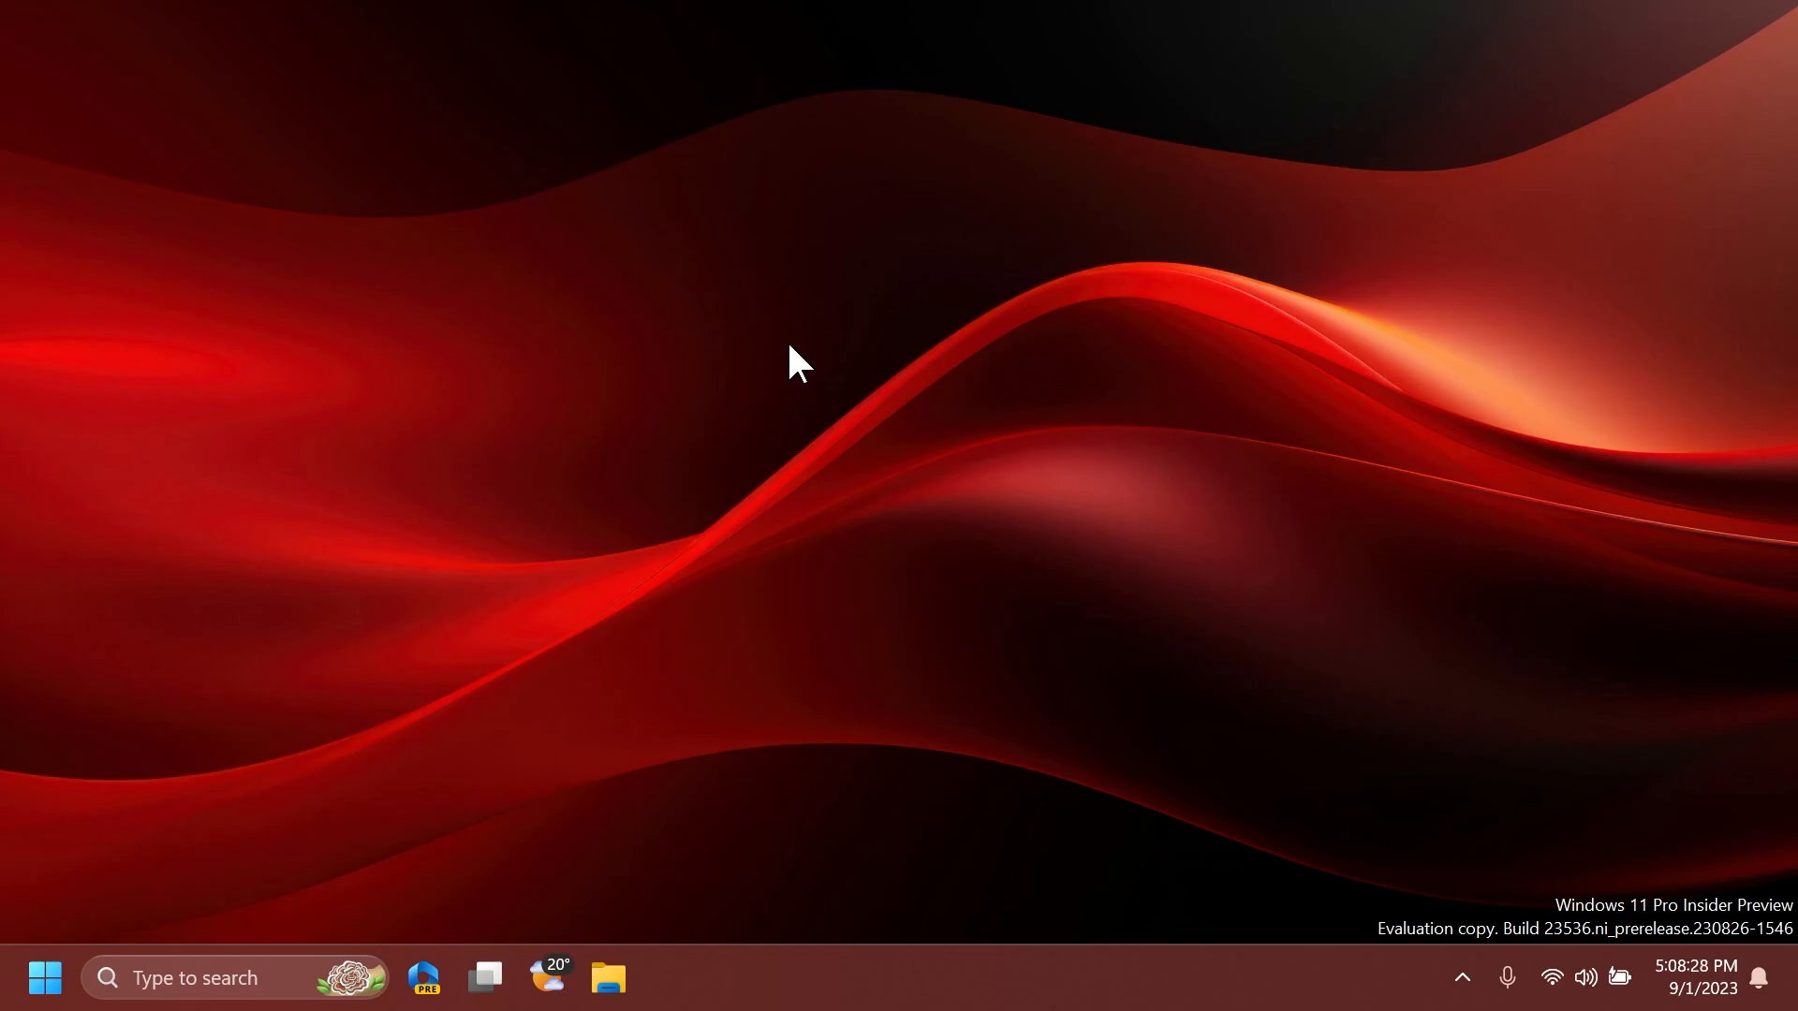
{"action": "mouse_move", "coordinate": [745, 459]}
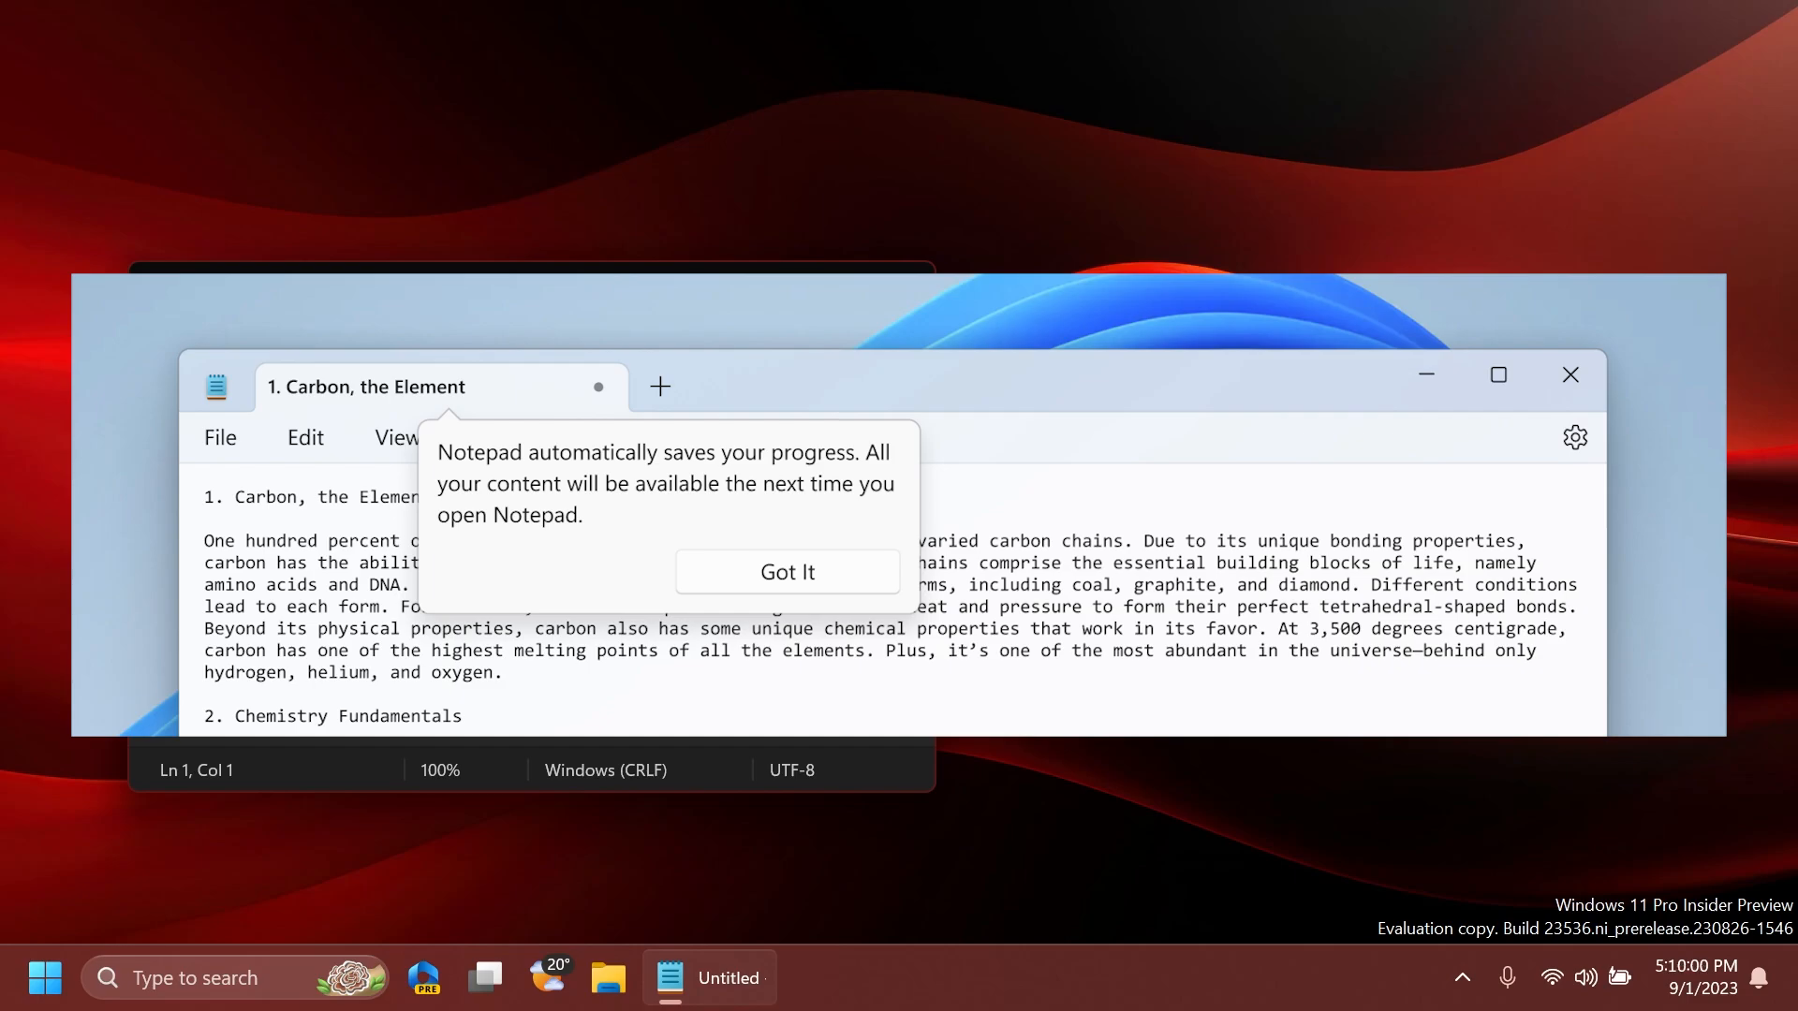
Dismiss Notepad's automatic-saving notice with Got It
{"action": "left_click", "coordinate": [1569, 374]}
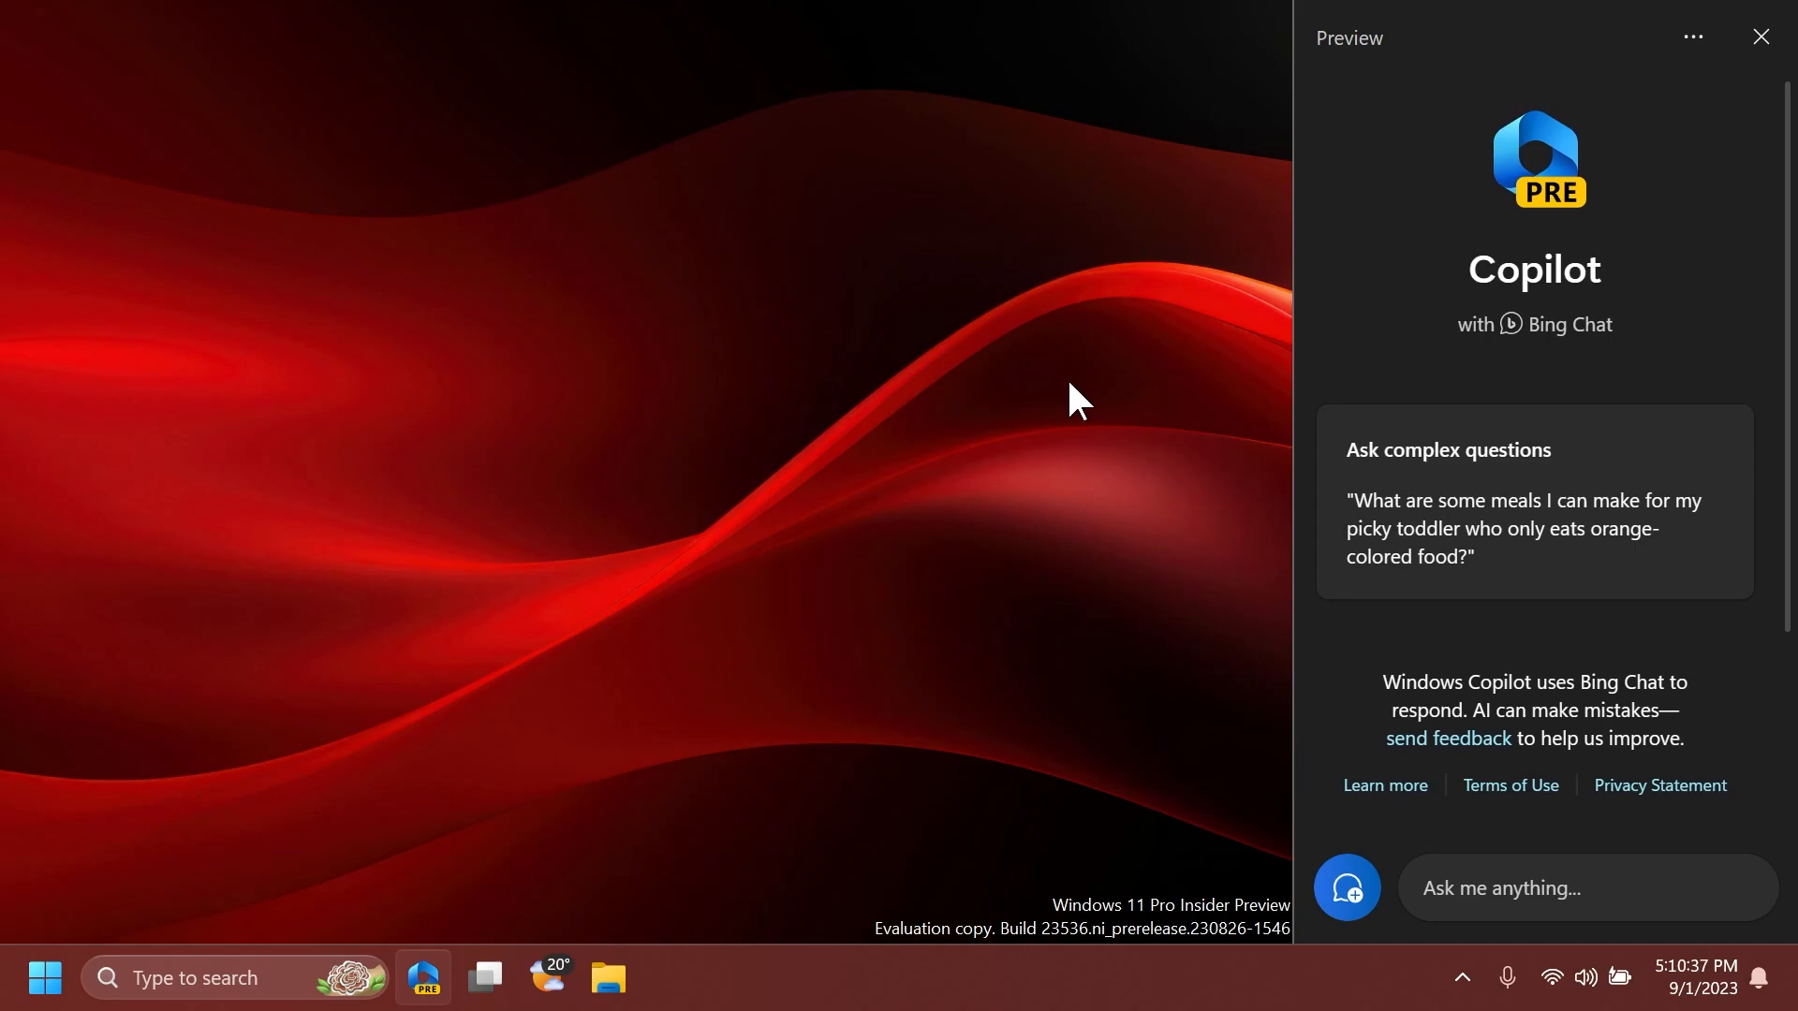
Close Copilot, search 'live captions', then launch Task Manager
{"action": "left_click", "coordinate": [1764, 37]}
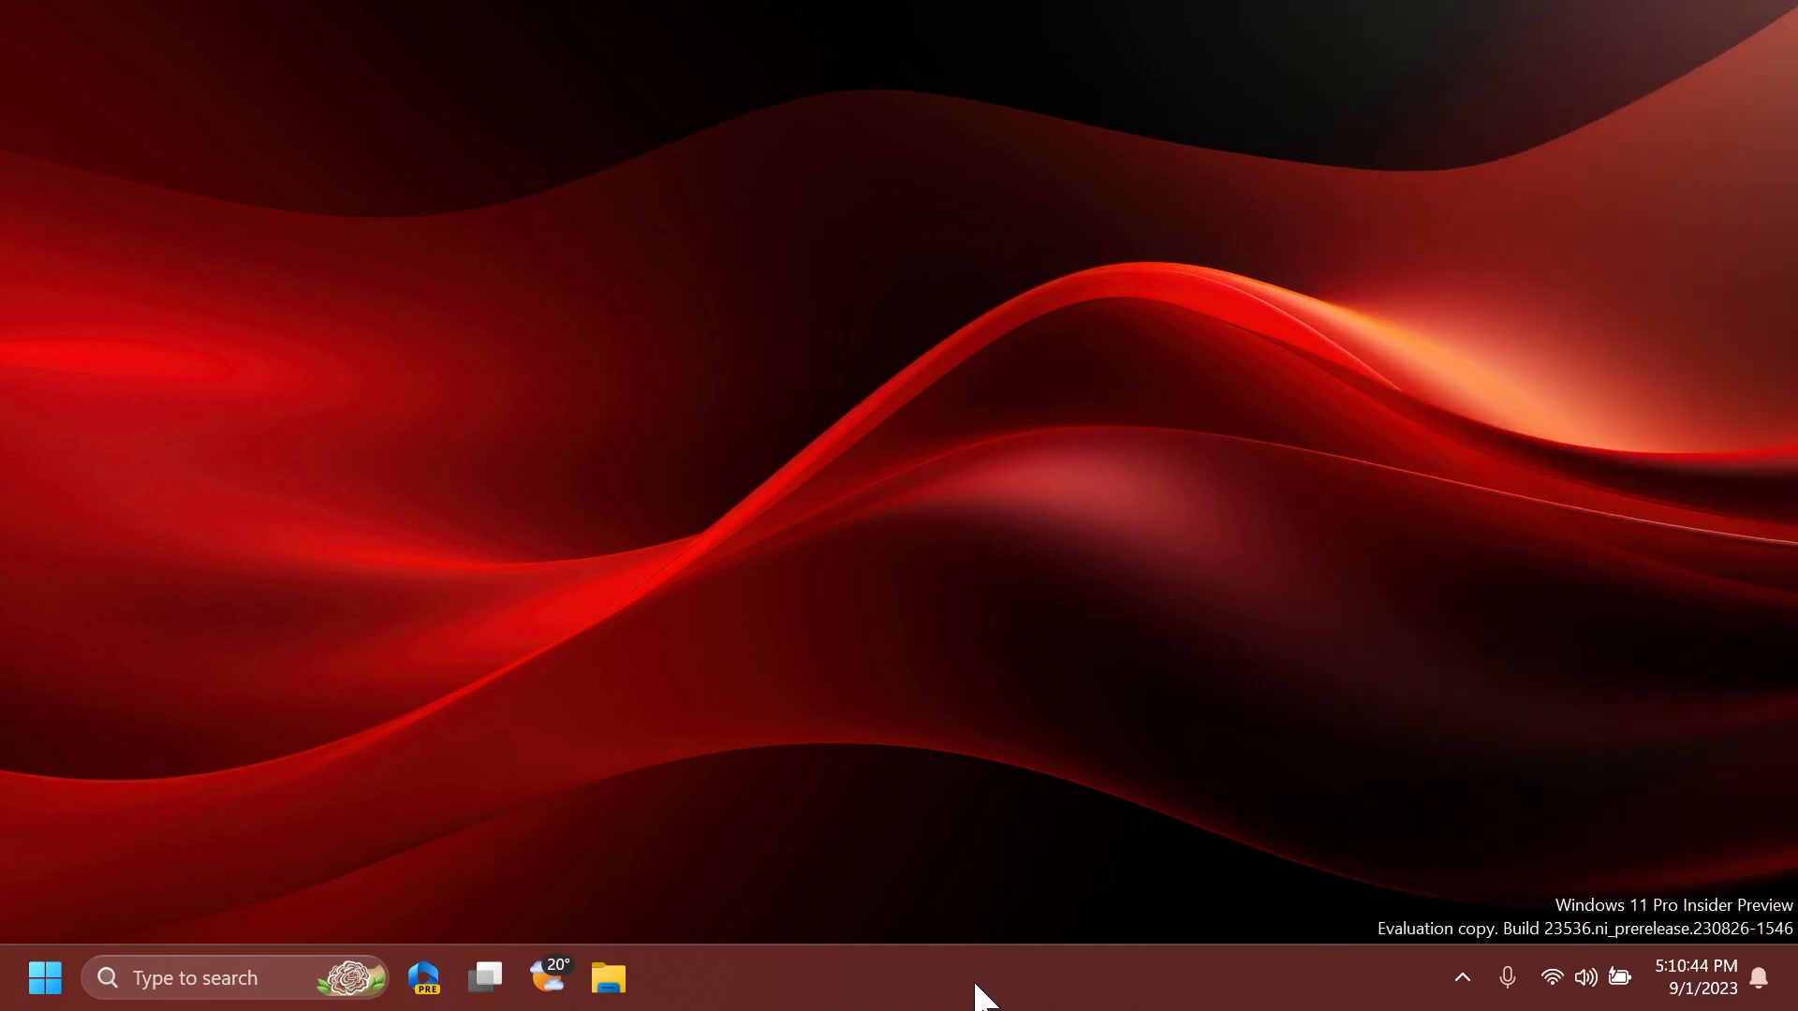
{"action": "mouse_move", "coordinate": [998, 994]}
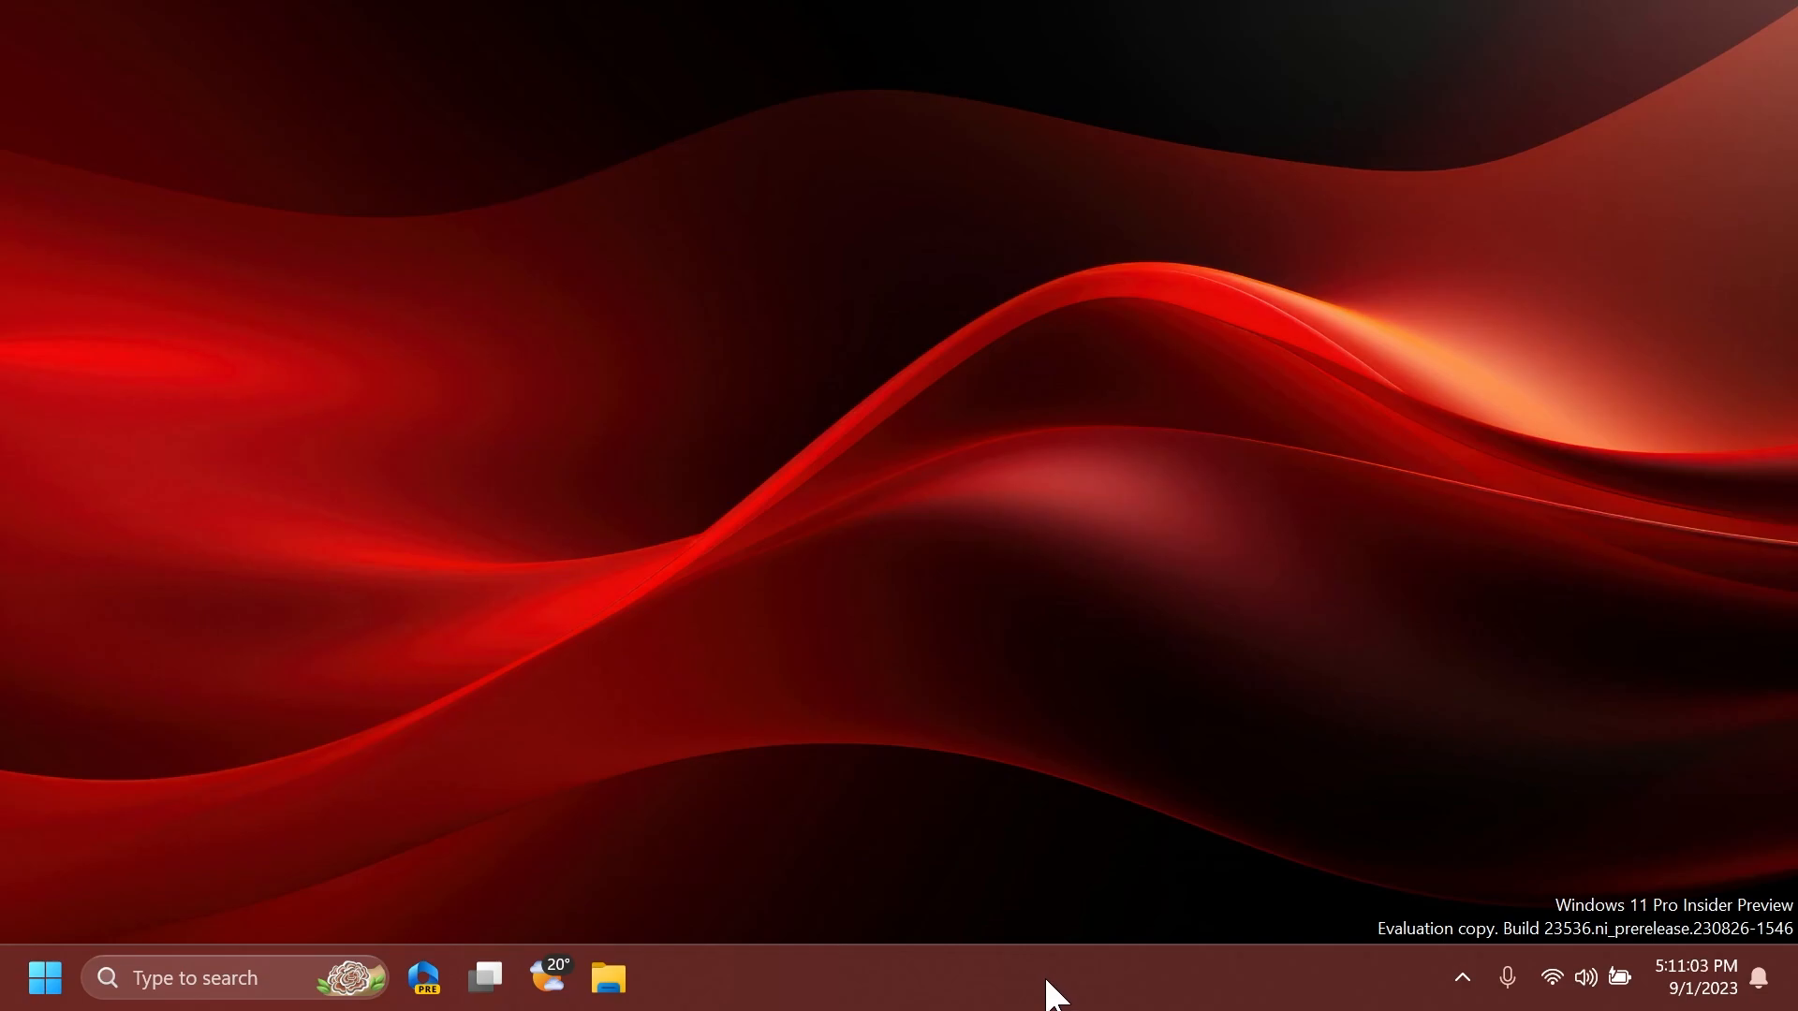
{"action": "type", "text": "live captions"}
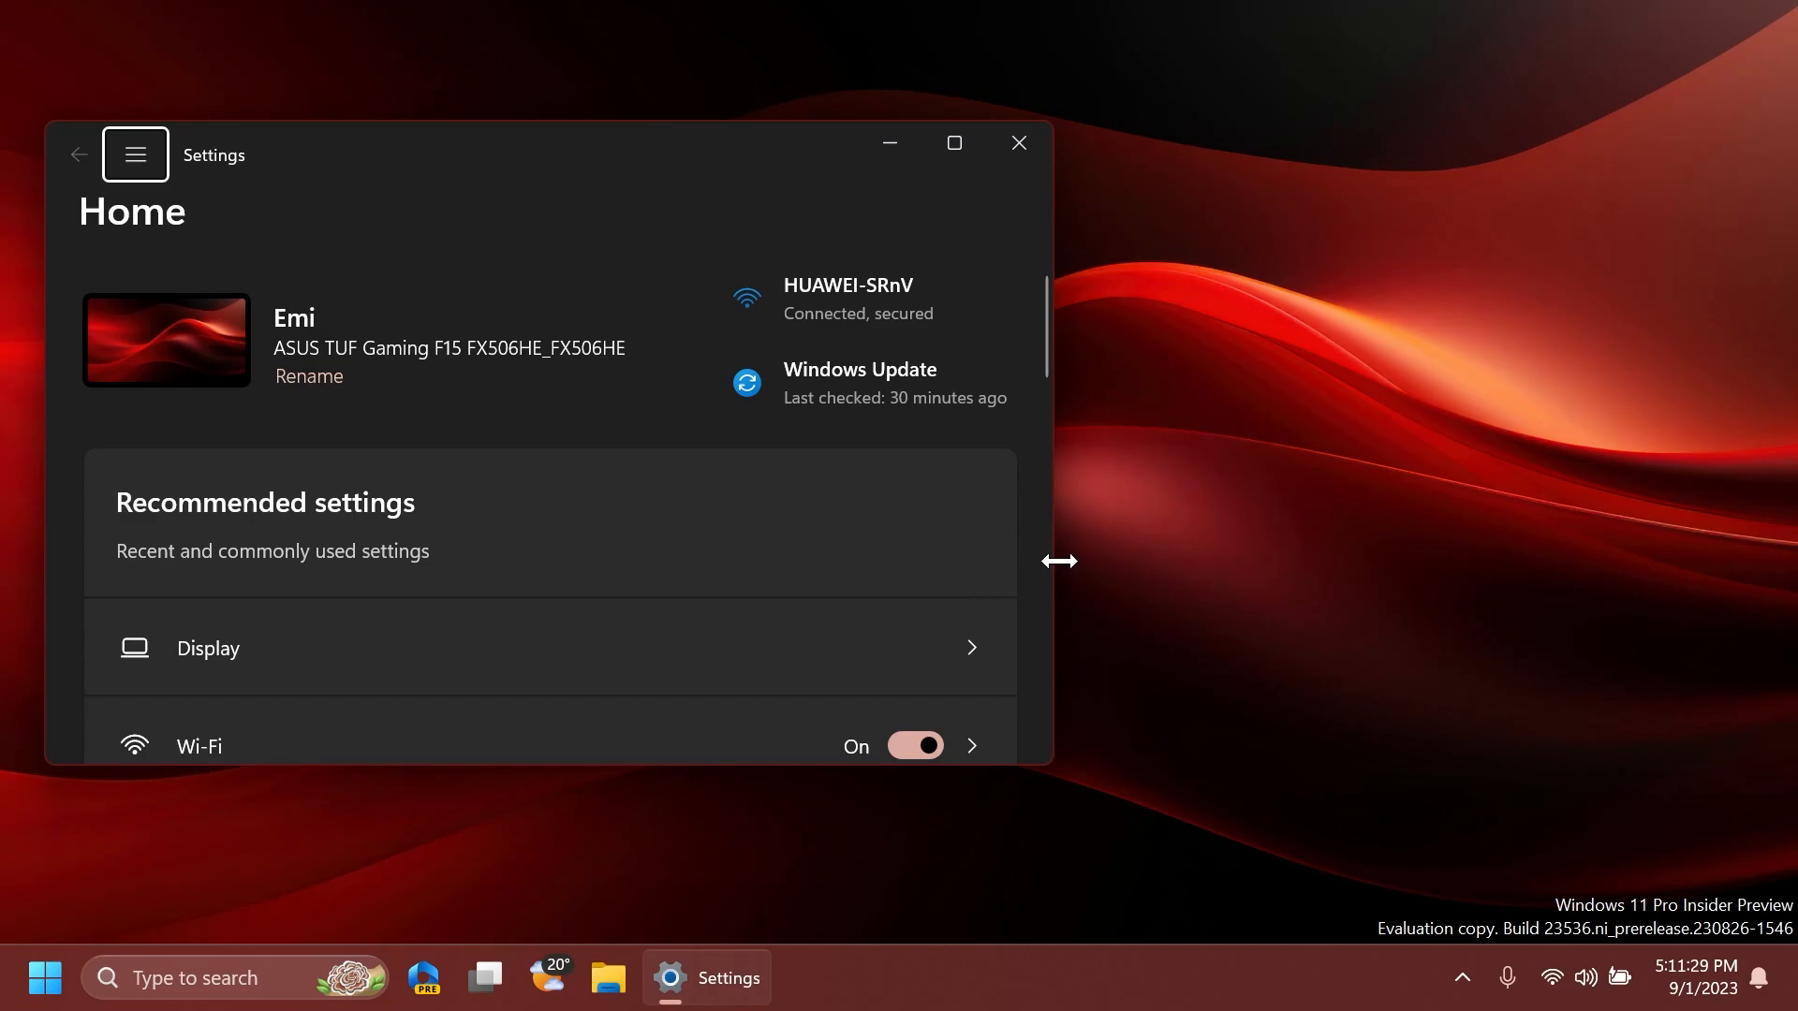
{"action": "left_click", "coordinate": [1015, 143]}
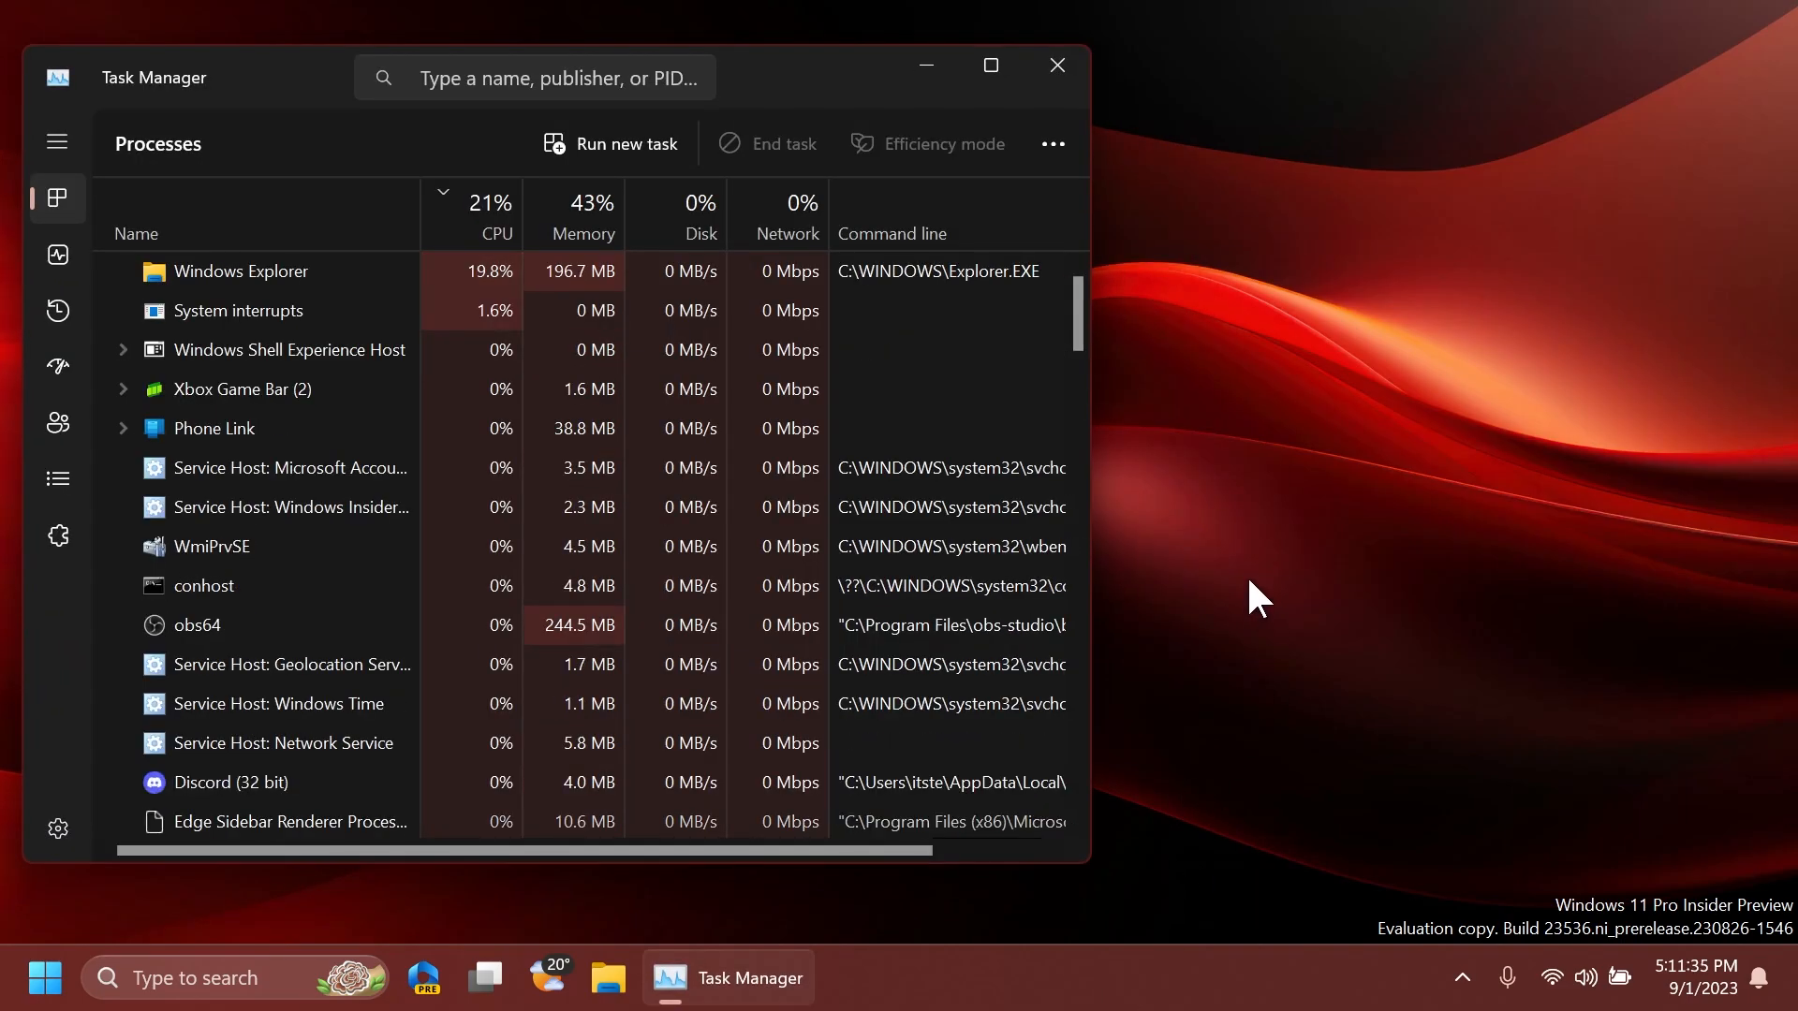
View Task Manager's Details list, then close Task Manager to return to the desktop
{"action": "left_click", "coordinate": [57, 478]}
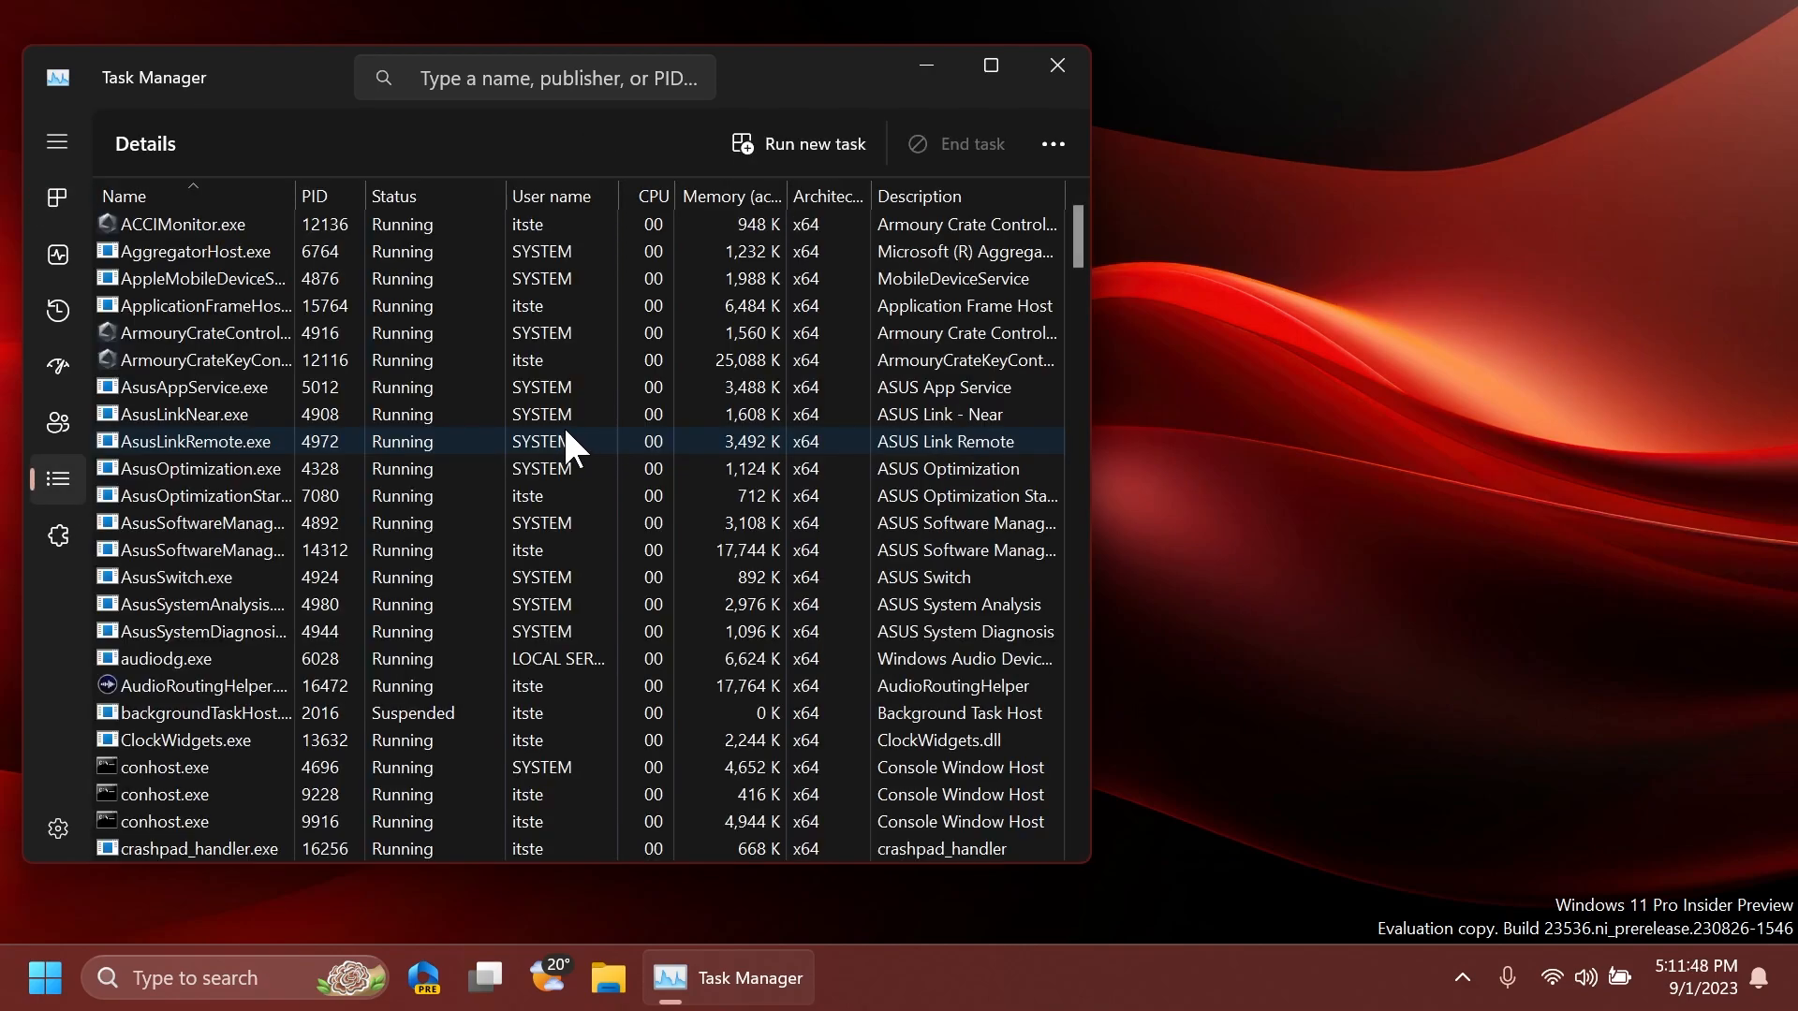
{"action": "left_click", "coordinate": [1054, 65]}
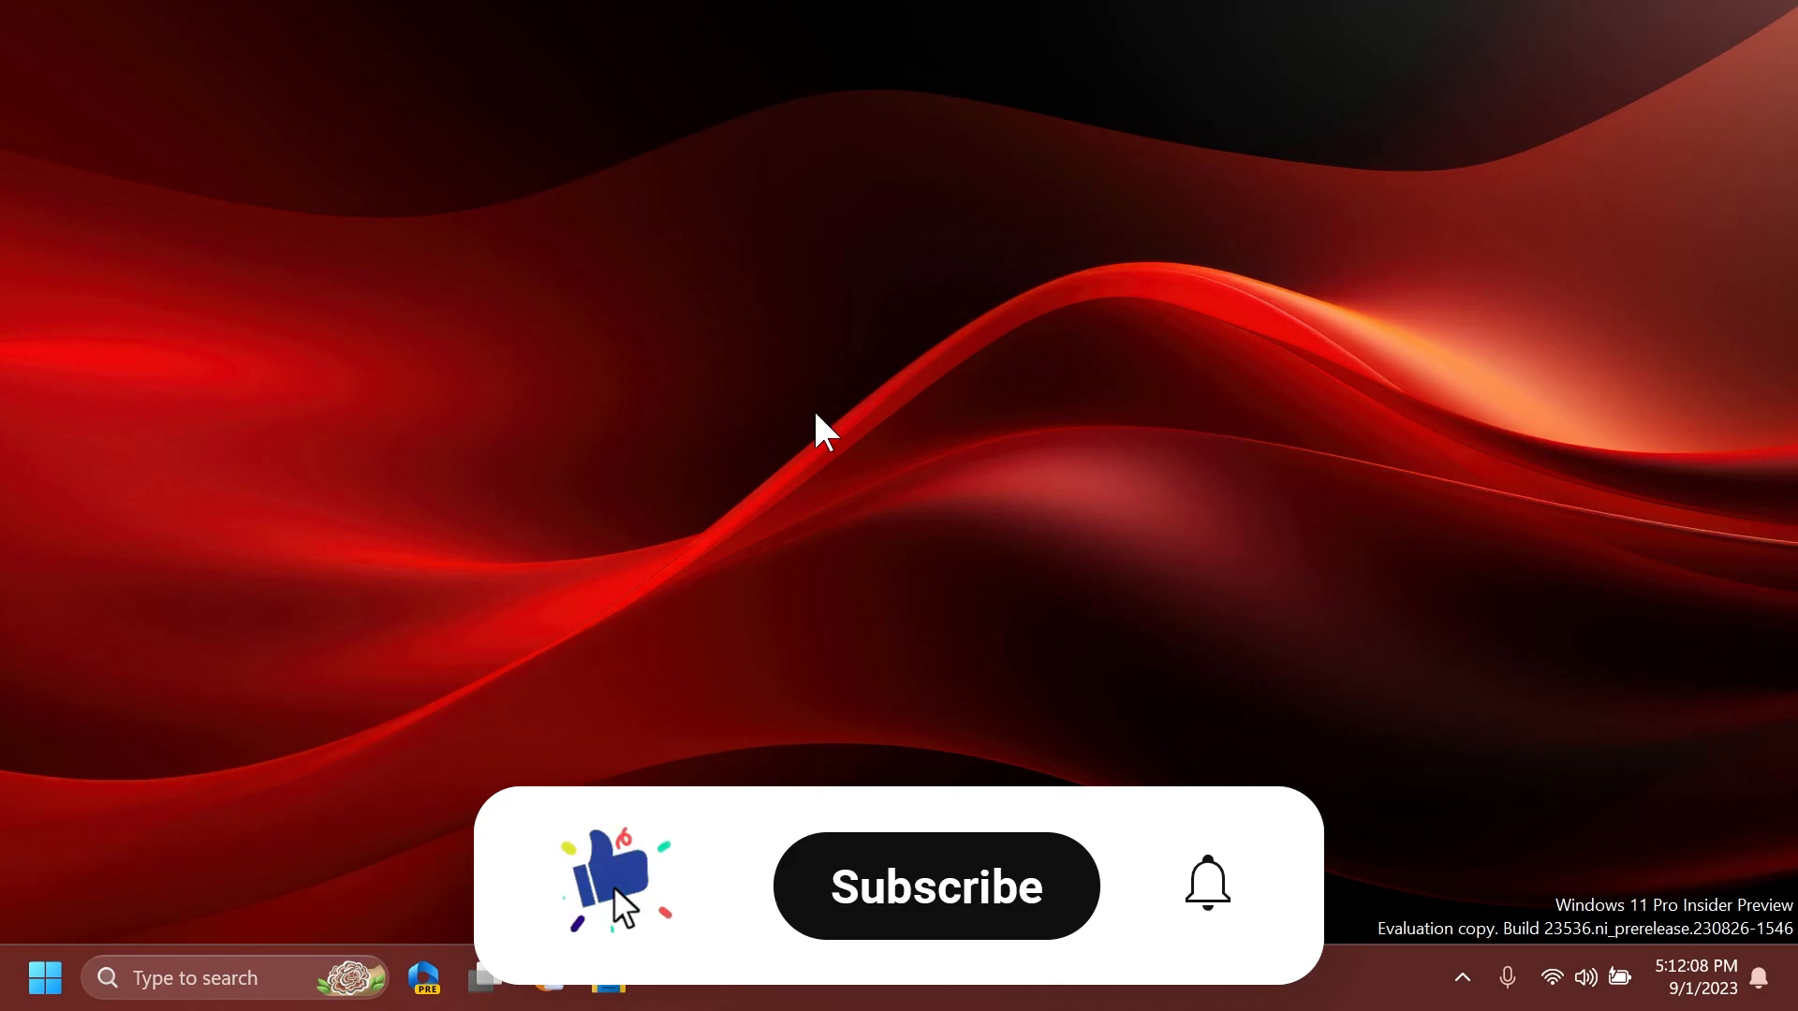
{"action": "left_click", "coordinate": [934, 886]}
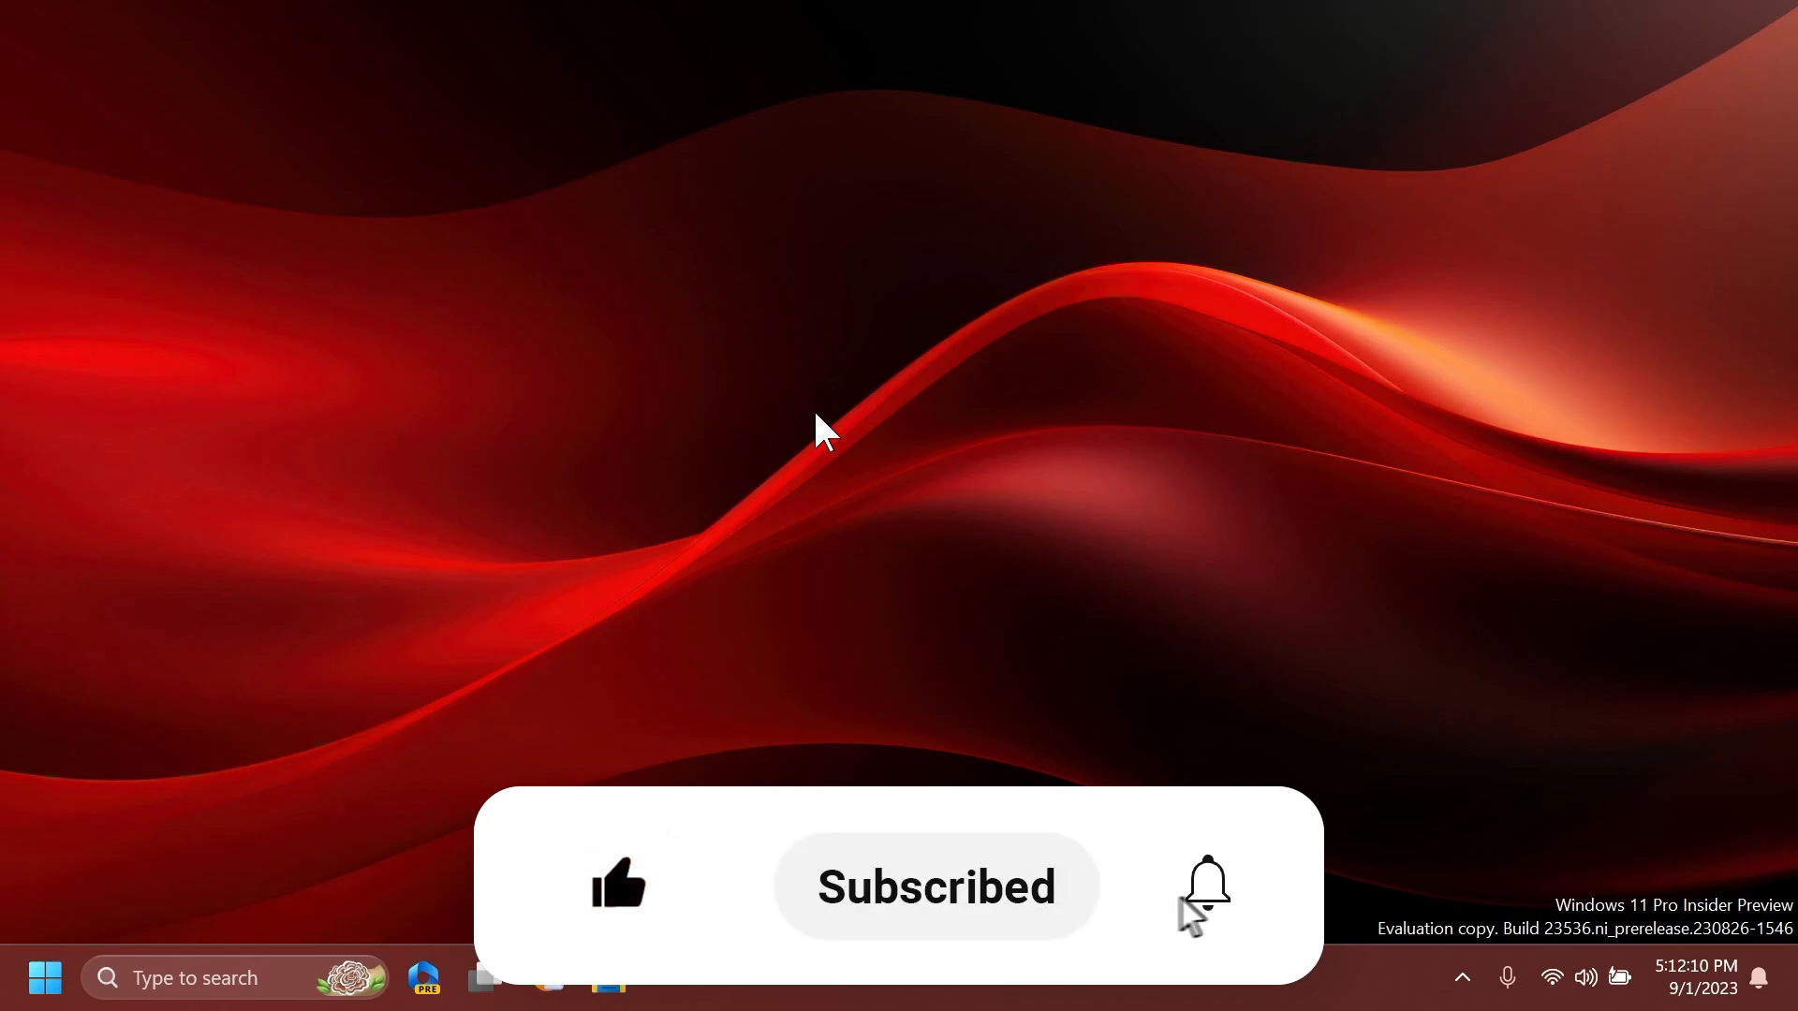